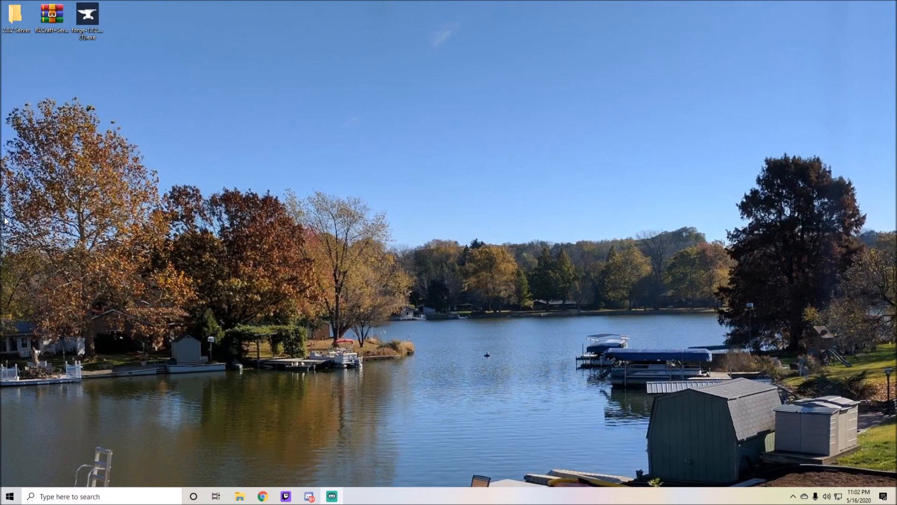
{"action": "mouse_move", "coordinate": [16, 112]}
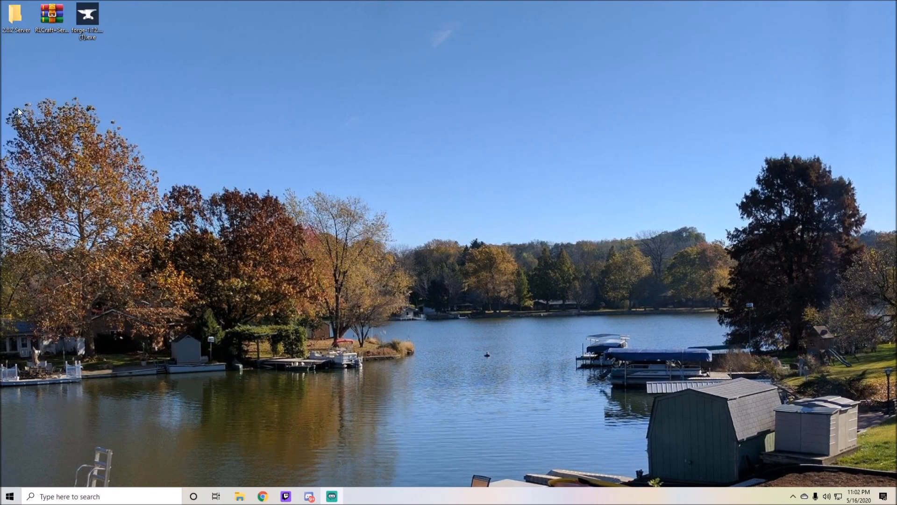
{"action": "mouse_move", "coordinate": [17, 54]}
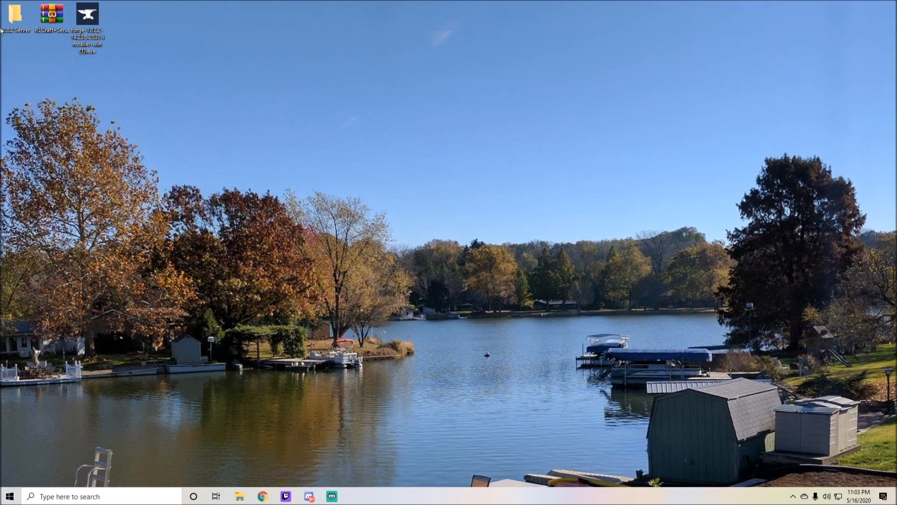
{"action": "mouse_move", "coordinate": [97, 241]}
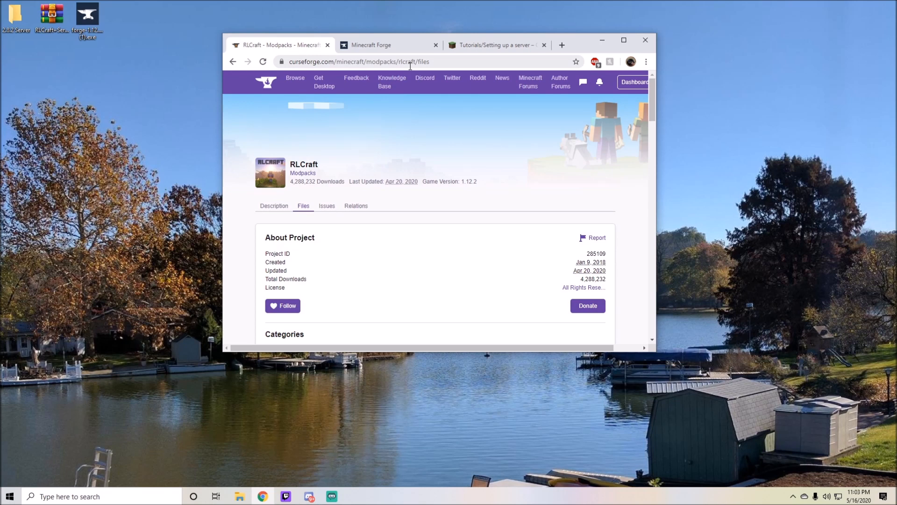
{"action": "mouse_move", "coordinate": [430, 132]}
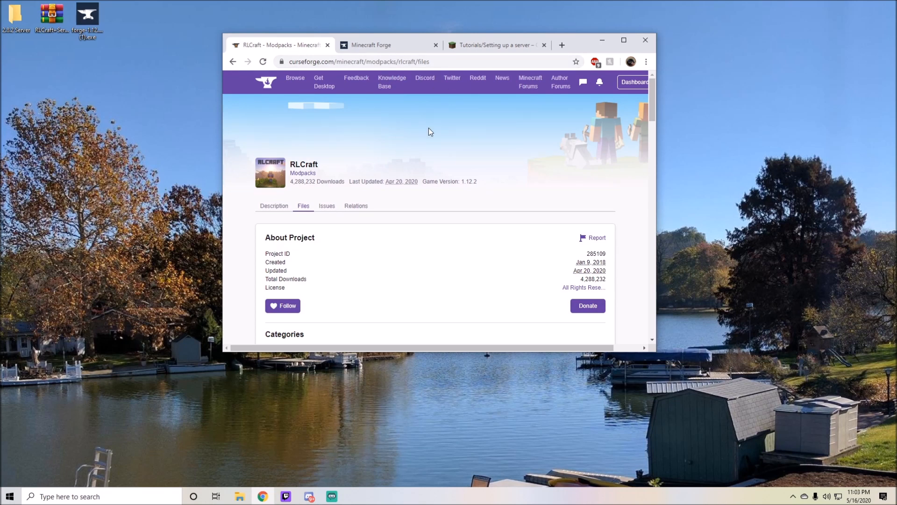
Scroll the RLCraft Files page down to the Recent Files list with the 1.12.2 server pack.
{"action": "scroll", "scroll_direction": "down", "scroll_amount": 3}
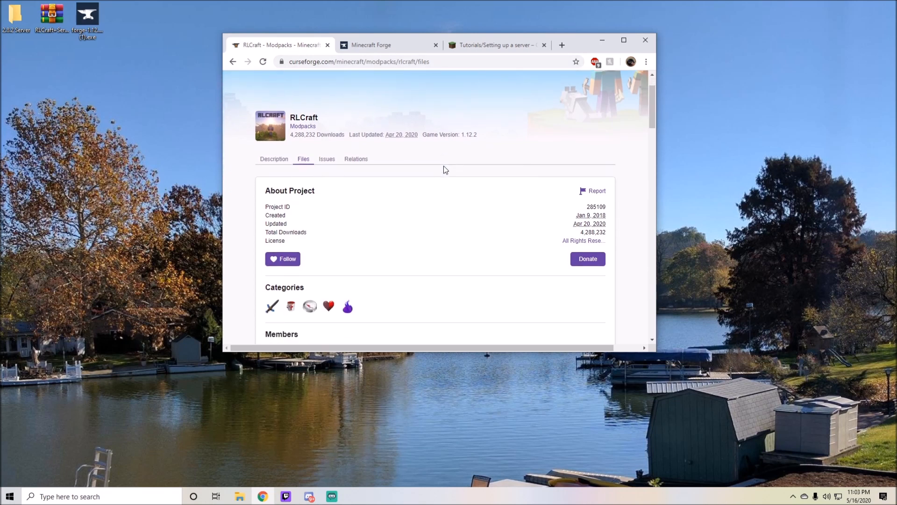
{"action": "scroll", "scroll_direction": "down", "scroll_amount": 3}
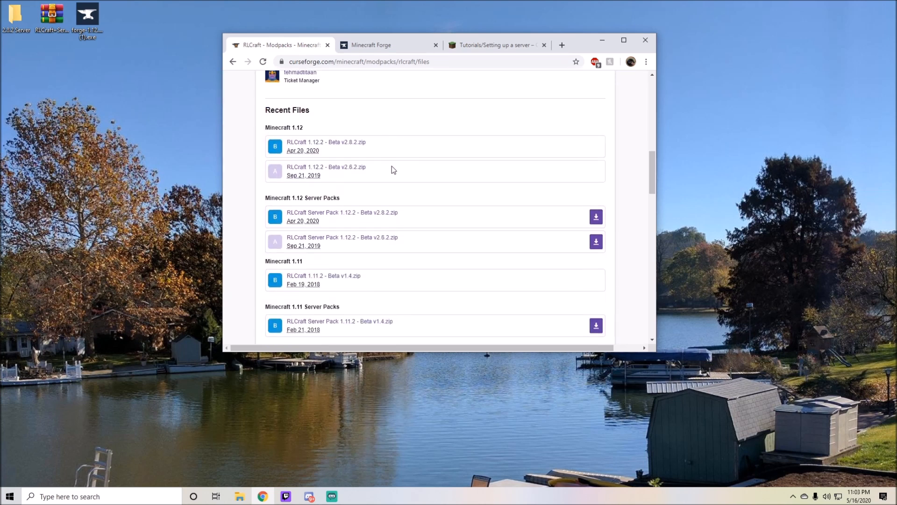
{"action": "mouse_move", "coordinate": [355, 198]}
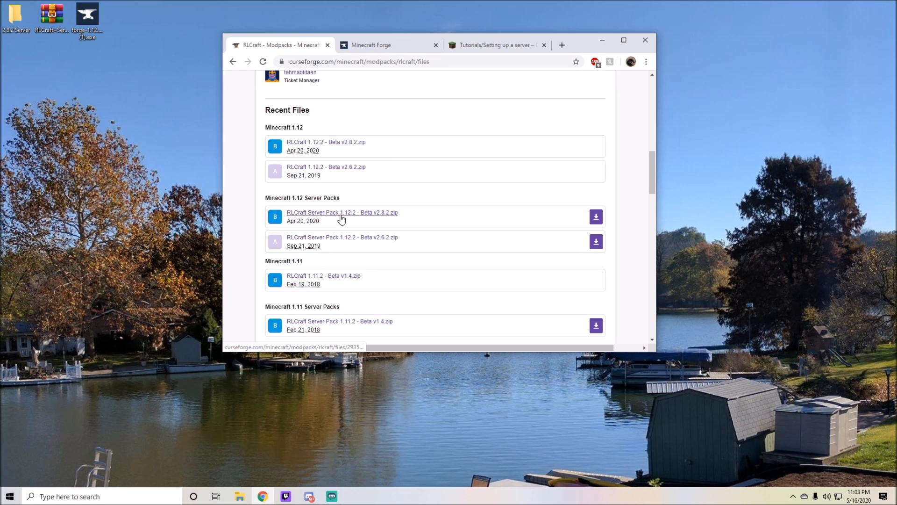
{"action": "mouse_move", "coordinate": [377, 220]}
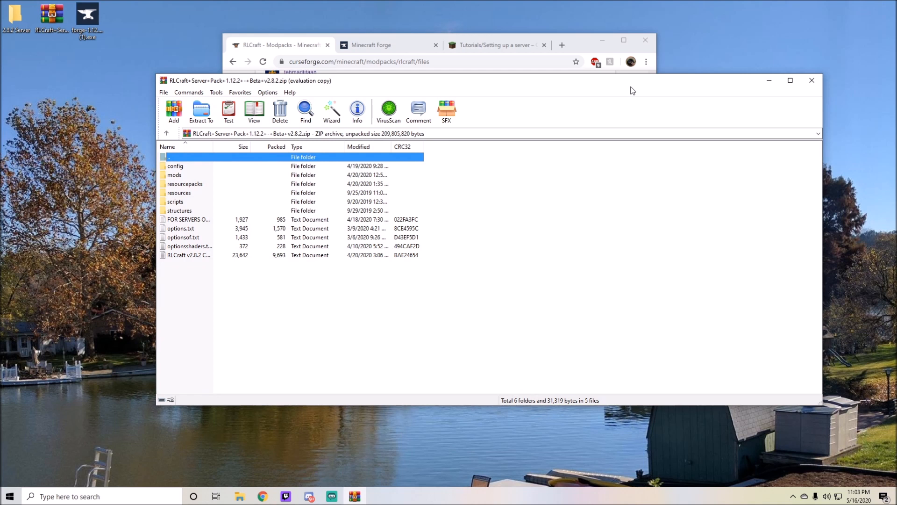
{"action": "mouse_move", "coordinate": [226, 247]}
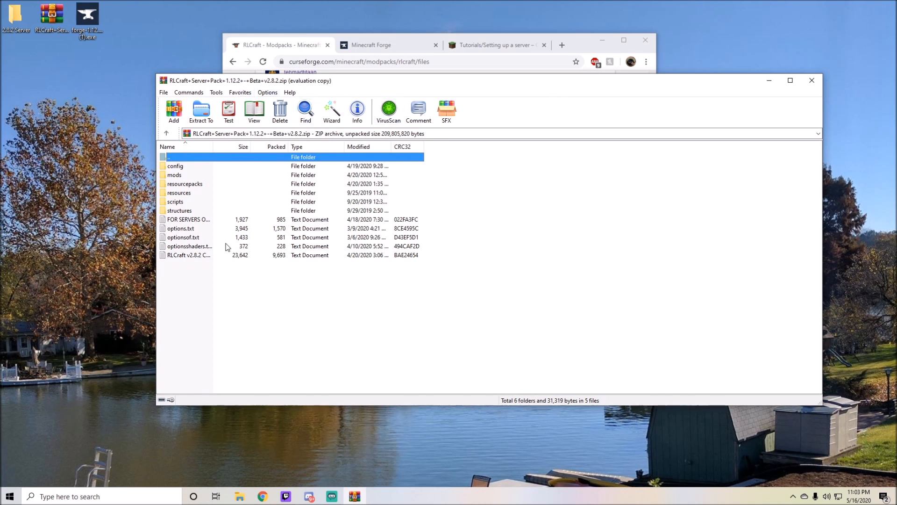
{"action": "mouse_move", "coordinate": [210, 282]}
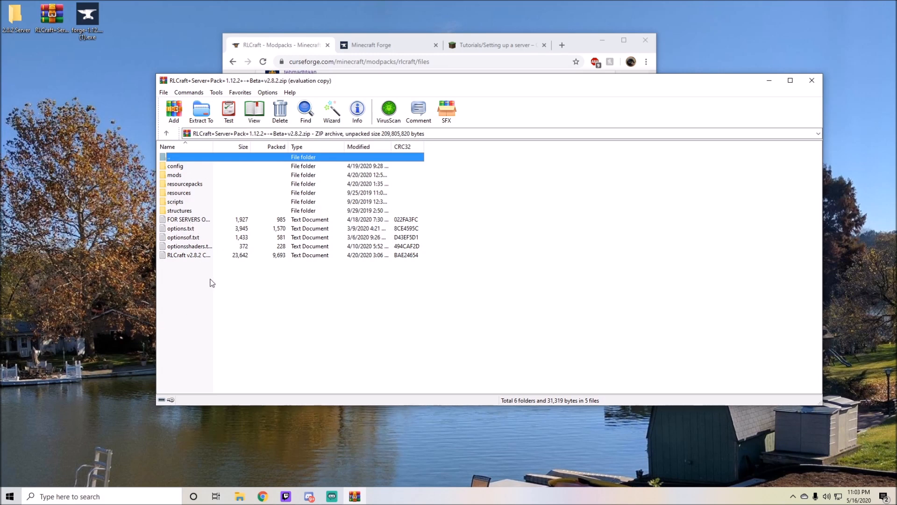
Select all archive contents, drop them into the 2.8.2 Server folder, and close WinRAR.
{"action": "key", "text": "ctrl+a"}
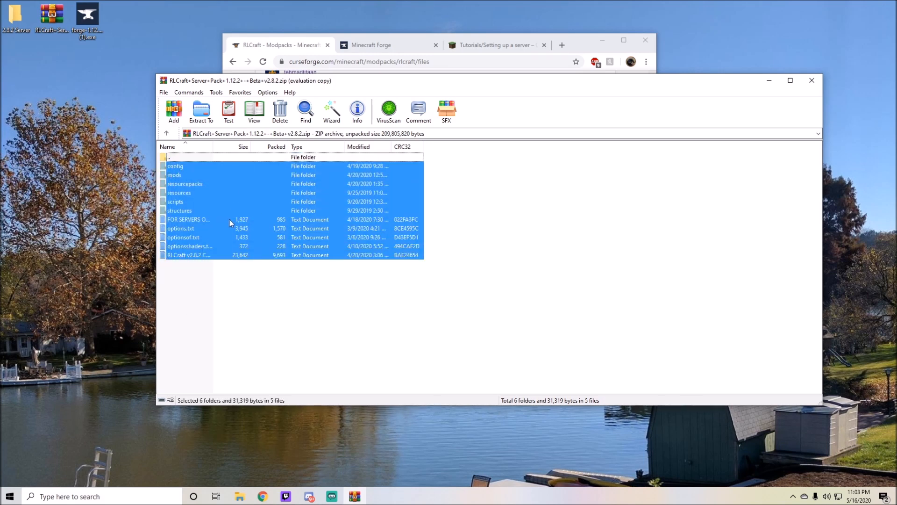
{"action": "left_click", "coordinate": [200, 111]}
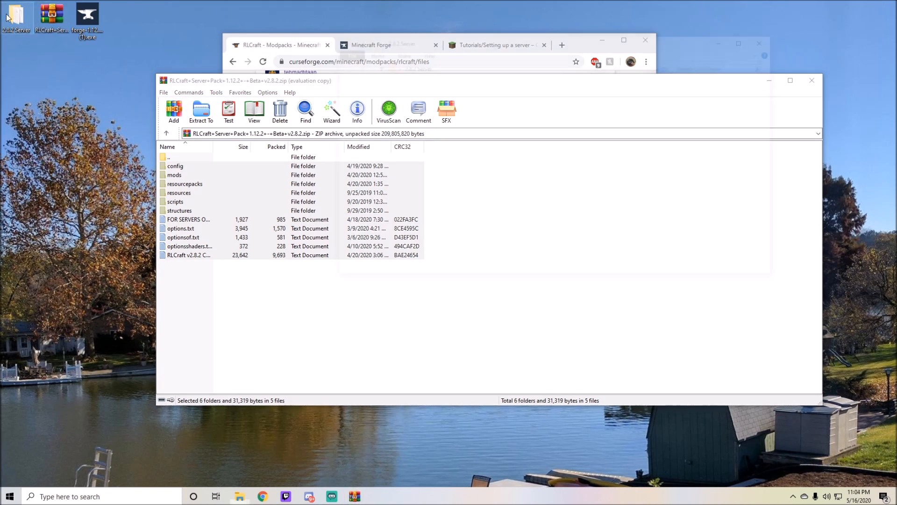
{"action": "key", "text": "ctrl+a"}
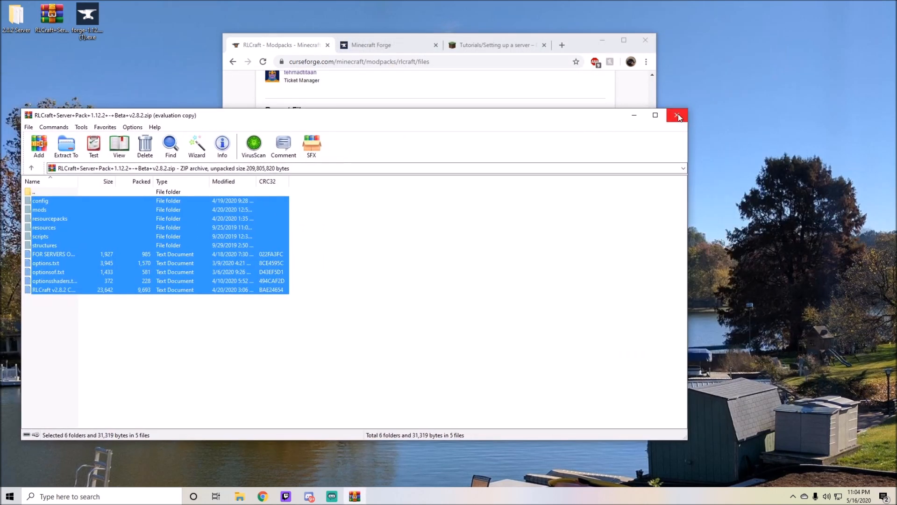
{"action": "left_click", "coordinate": [677, 115]}
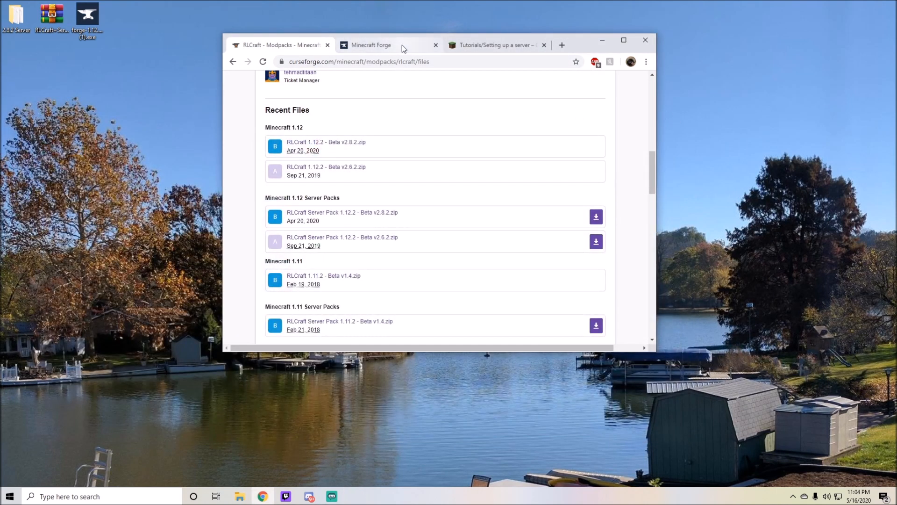
Show all Forge 1.12.2 versions on the downloads page and scroll through the builds.
{"action": "left_click", "coordinate": [370, 44]}
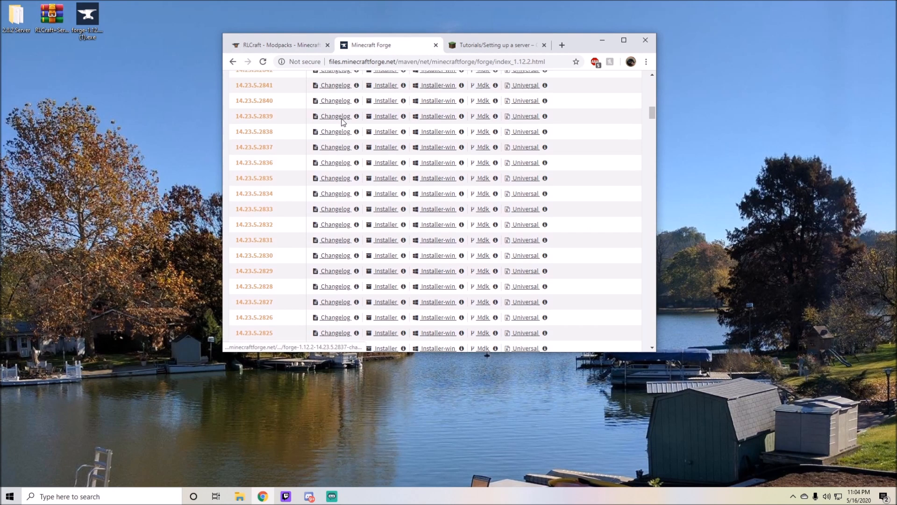
{"action": "scroll", "scroll_direction": "up", "scroll_amount": 3}
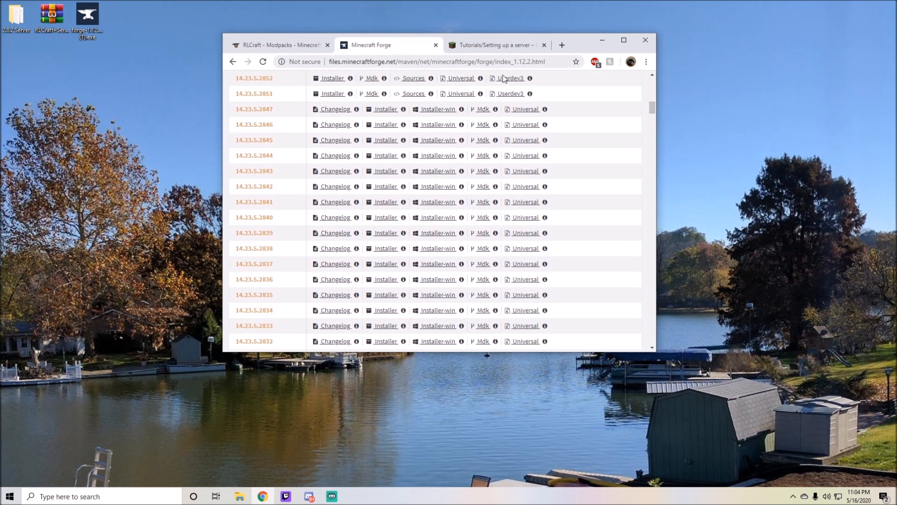
{"action": "mouse_move", "coordinate": [440, 93]}
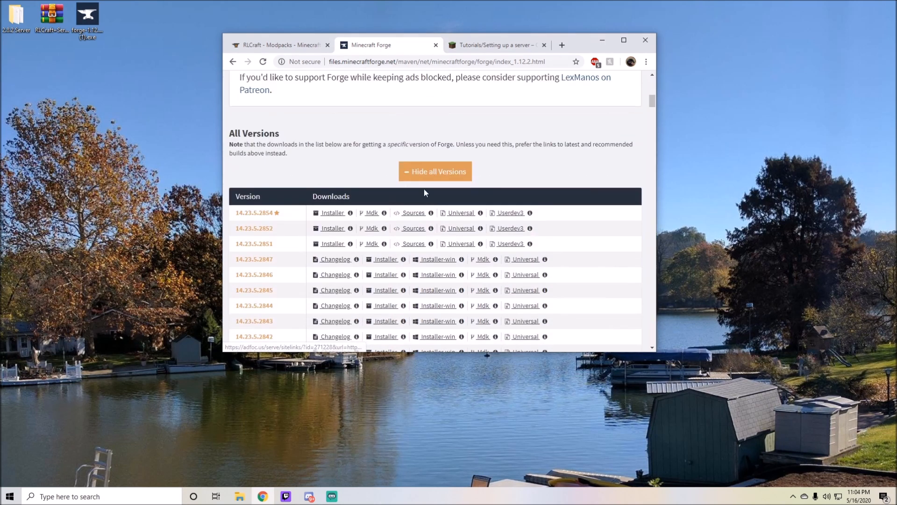
{"action": "left_click", "coordinate": [435, 171]}
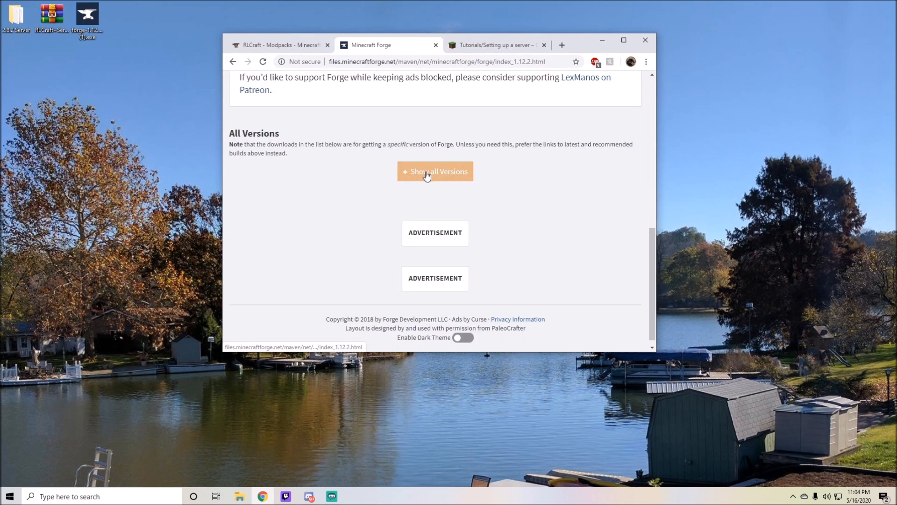
{"action": "left_click", "coordinate": [435, 171]}
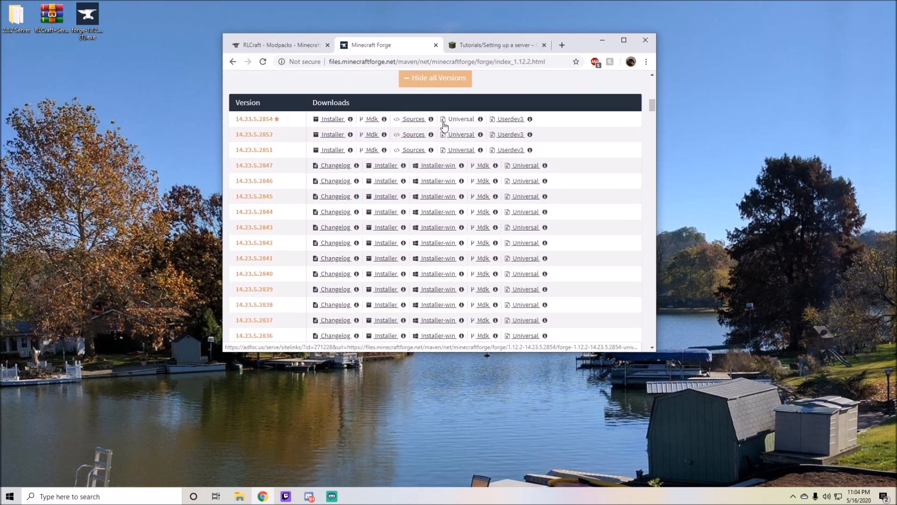
{"action": "scroll", "scroll_direction": "down", "scroll_amount": 3}
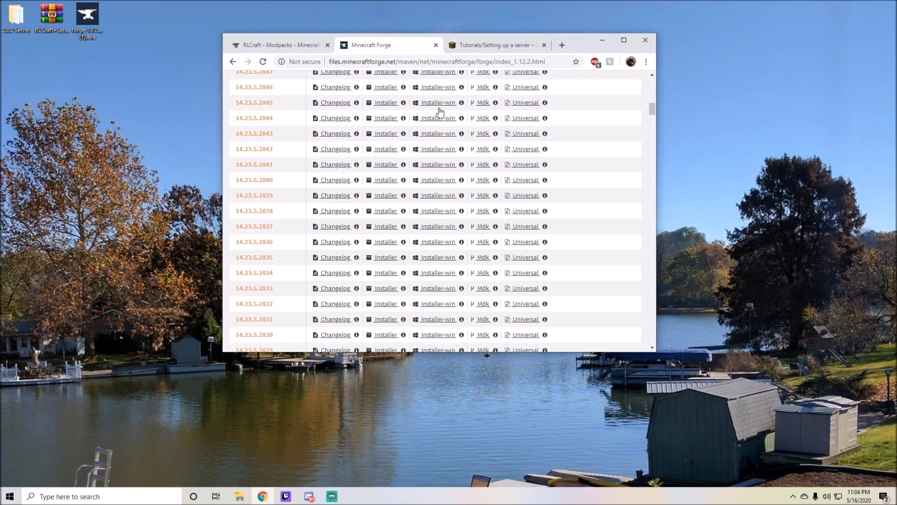
{"action": "mouse_move", "coordinate": [384, 221]}
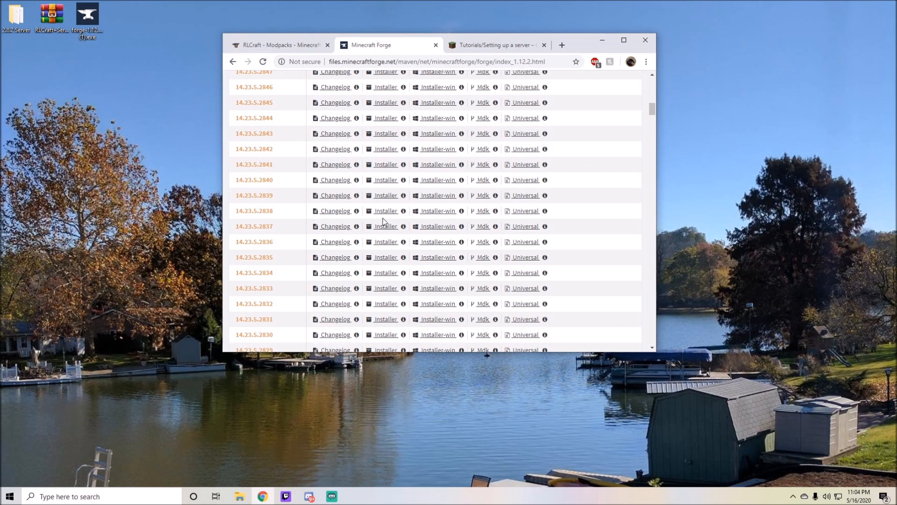
{"action": "mouse_move", "coordinate": [385, 211]}
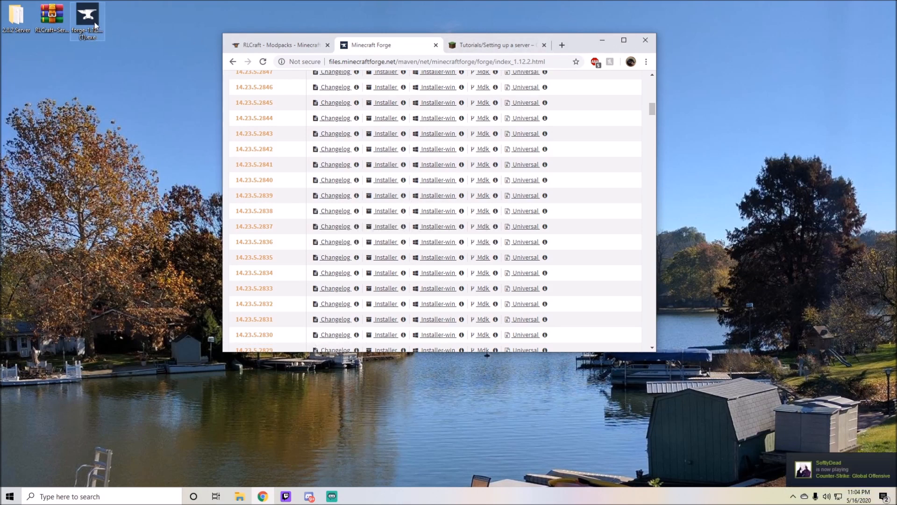
Launch the Forge installer in Install server mode and go to choose a custom location.
{"action": "left_click_drag", "start_coordinate": [87, 19], "coordinate": [159, 122]}
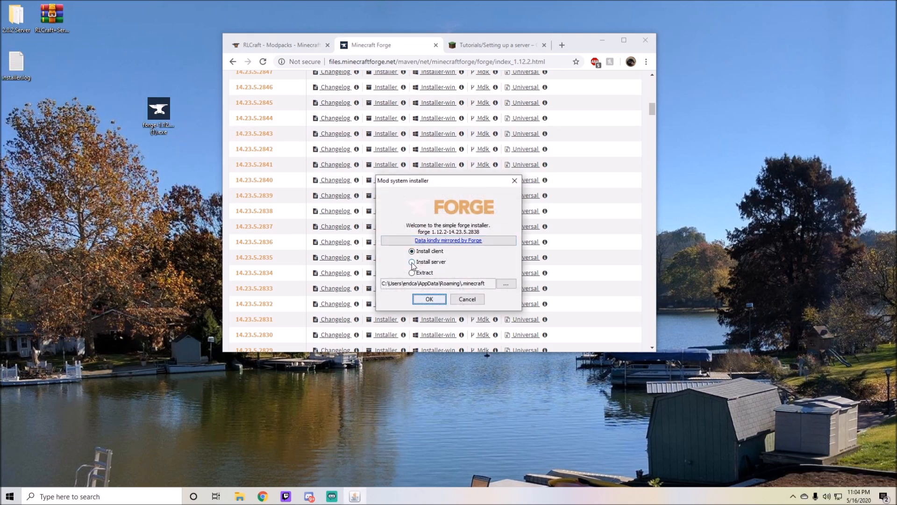
{"action": "left_click", "coordinate": [412, 262]}
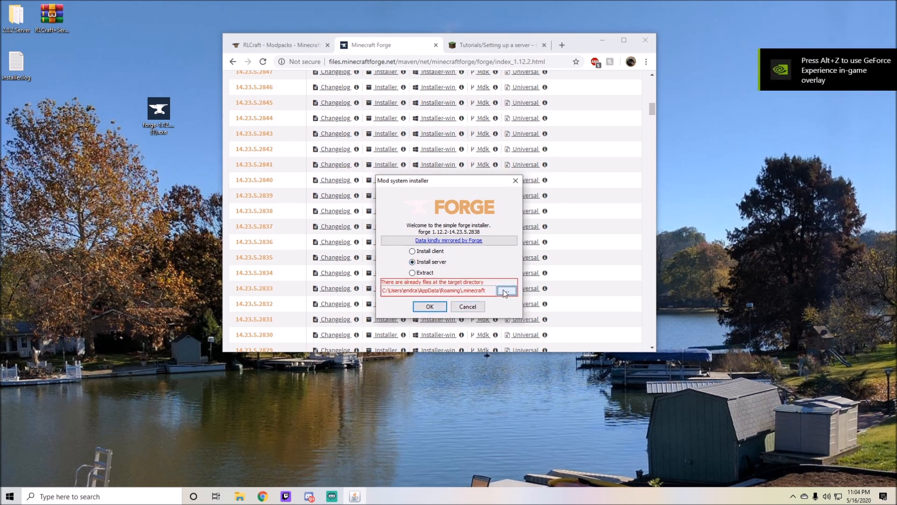
{"action": "left_click", "coordinate": [505, 290]}
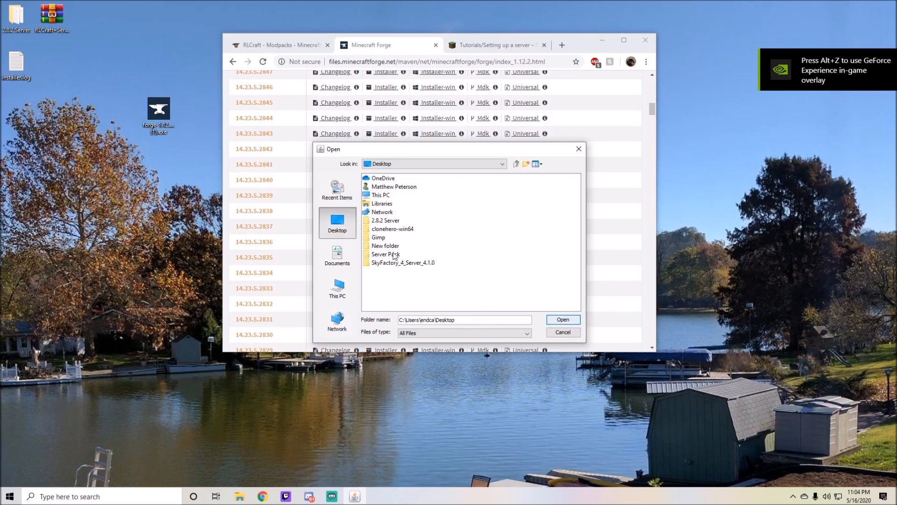
Target Desktop\2.8.2 Server as the install folder and start the Forge server install.
{"action": "left_click", "coordinate": [386, 221]}
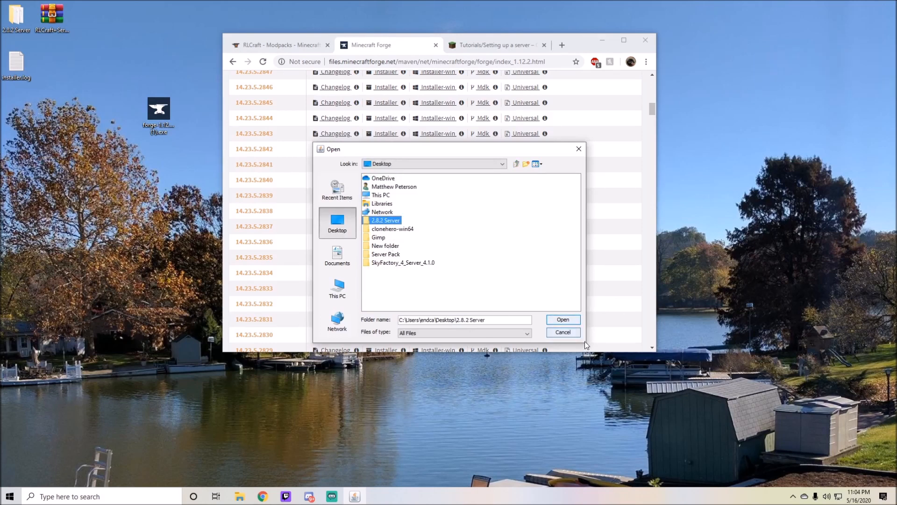
{"action": "left_click", "coordinate": [561, 319]}
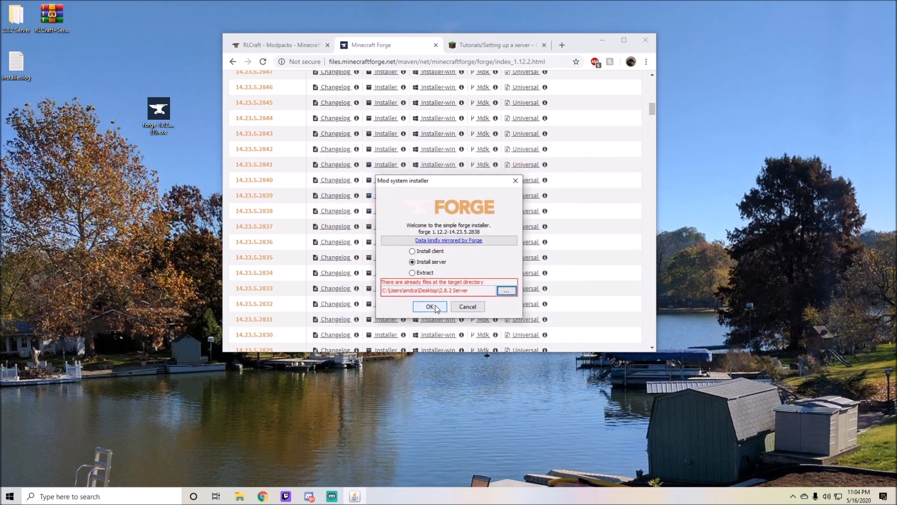
{"action": "left_click", "coordinate": [429, 306]}
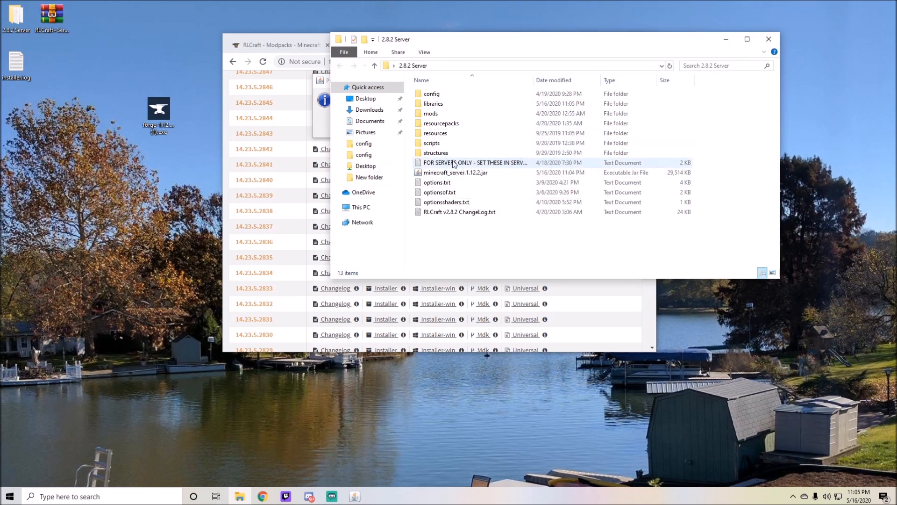
View the server settings notes and confirm the successful Forge install message.
{"action": "double_click", "coordinate": [474, 163]}
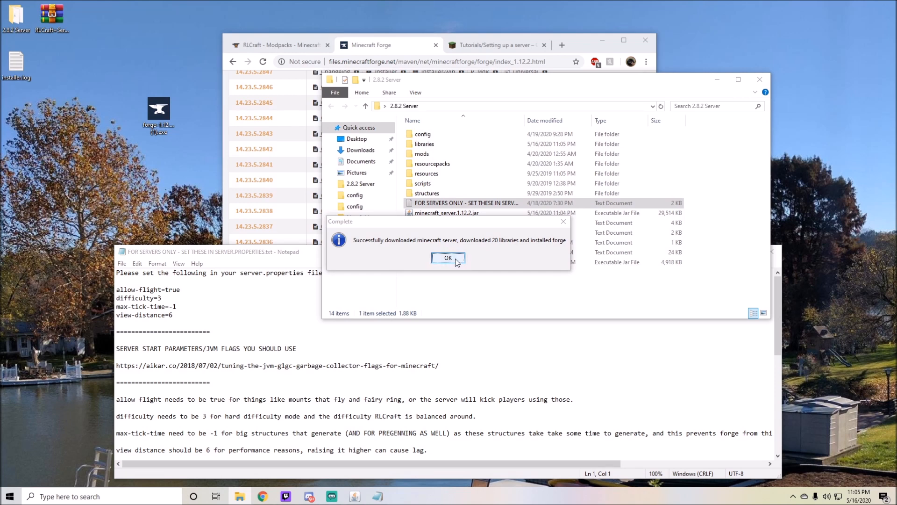
{"action": "left_click", "coordinate": [447, 258]}
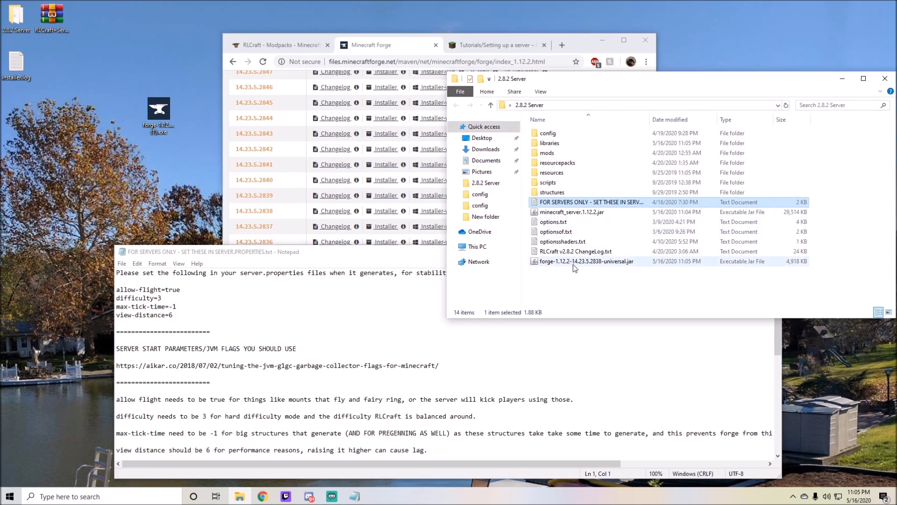
{"action": "mouse_move", "coordinate": [572, 263]}
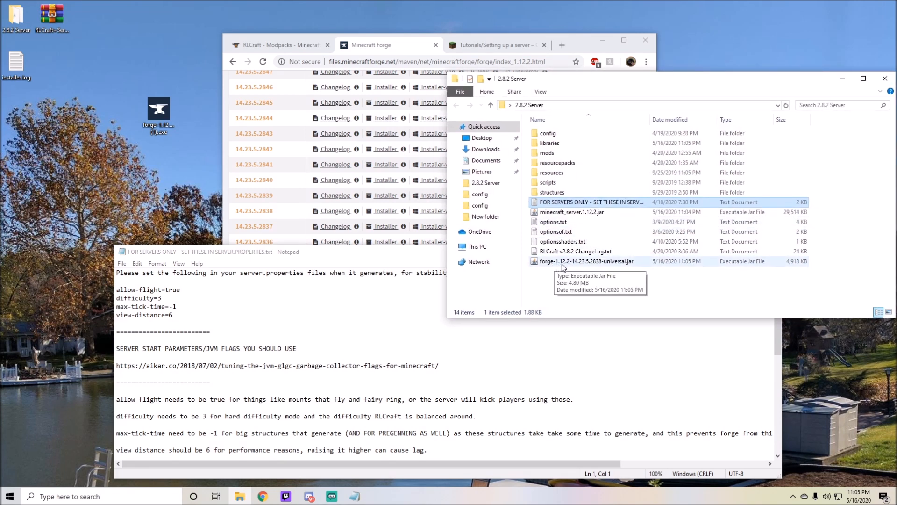
{"action": "mouse_move", "coordinate": [622, 263]}
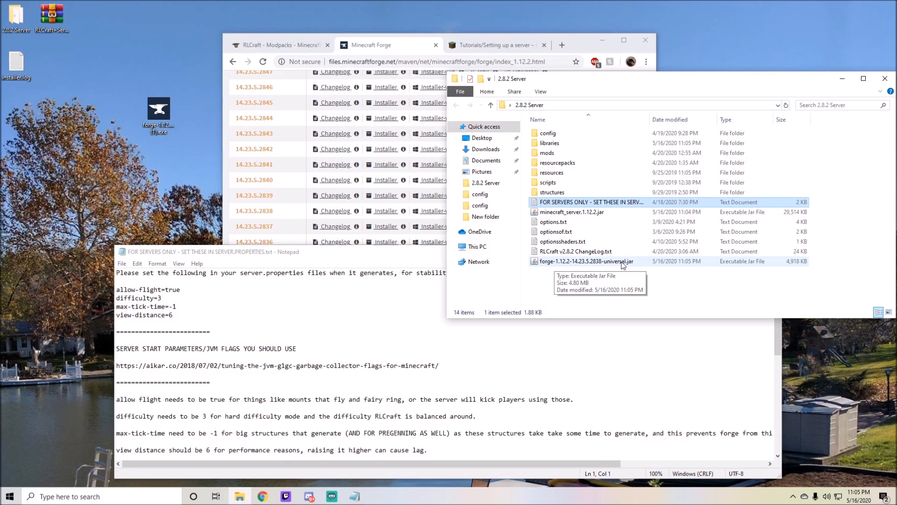
{"action": "mouse_move", "coordinate": [542, 94]}
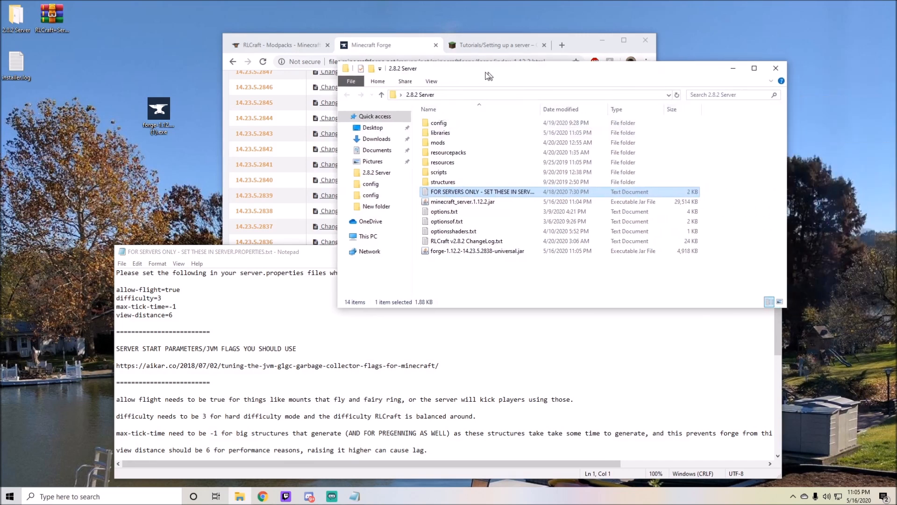
Start renaming the Forge universal jar in the 2.8.2 Server folder to minecraft_server.jar.
{"action": "left_click", "coordinate": [431, 81]}
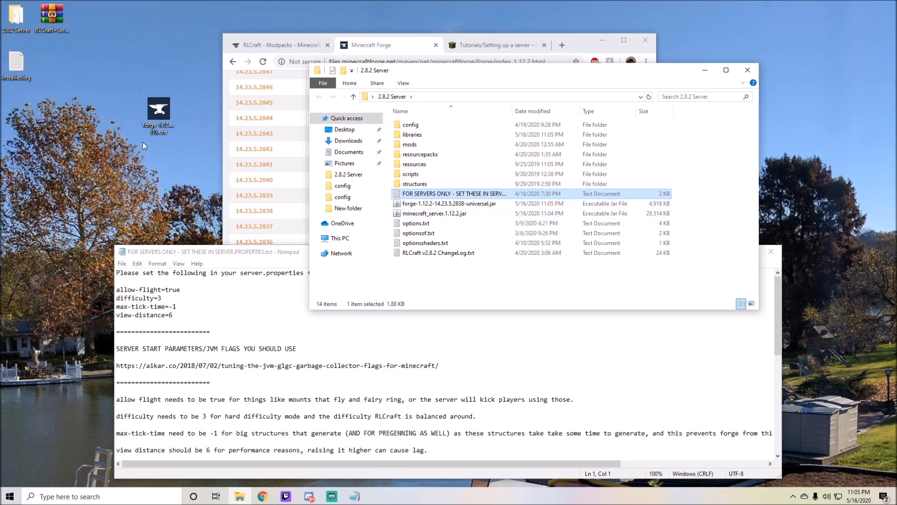
{"action": "left_click", "coordinate": [159, 112]}
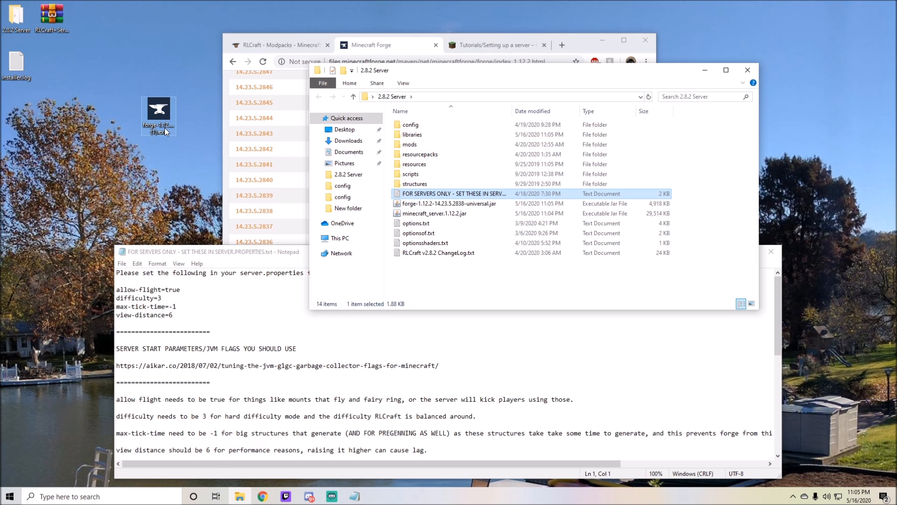
{"action": "right_click", "coordinate": [449, 203]}
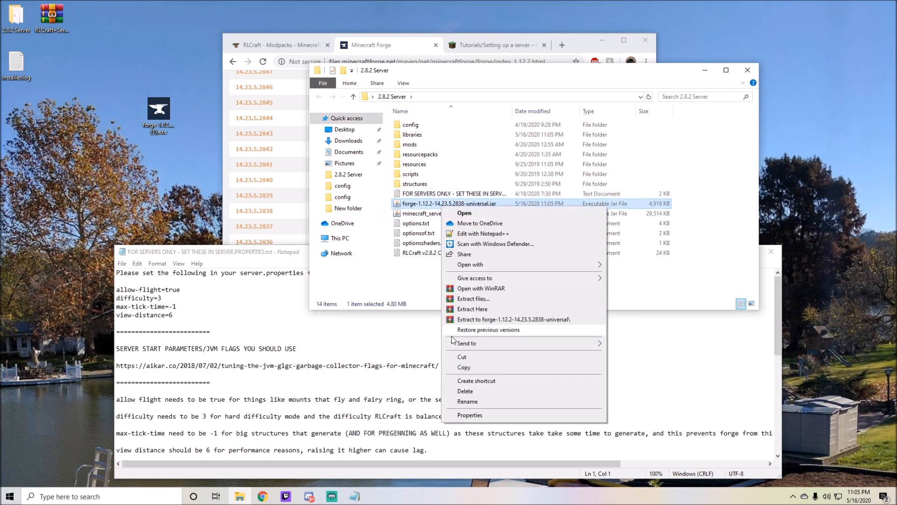
{"action": "left_click", "coordinate": [467, 401]}
{"action": "type", "text": "minecraft_server"}
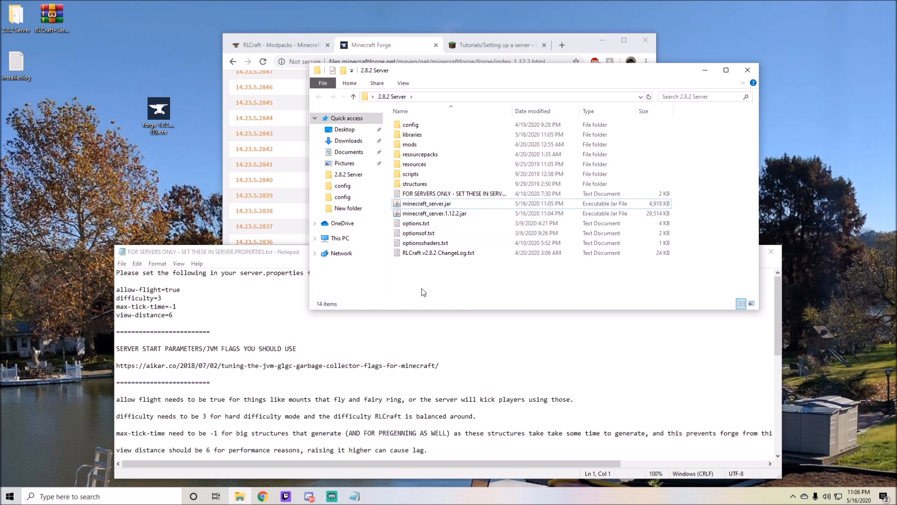
Create a New Text Document in the server folder and open it in Notepad.
{"action": "right_click", "coordinate": [422, 289]}
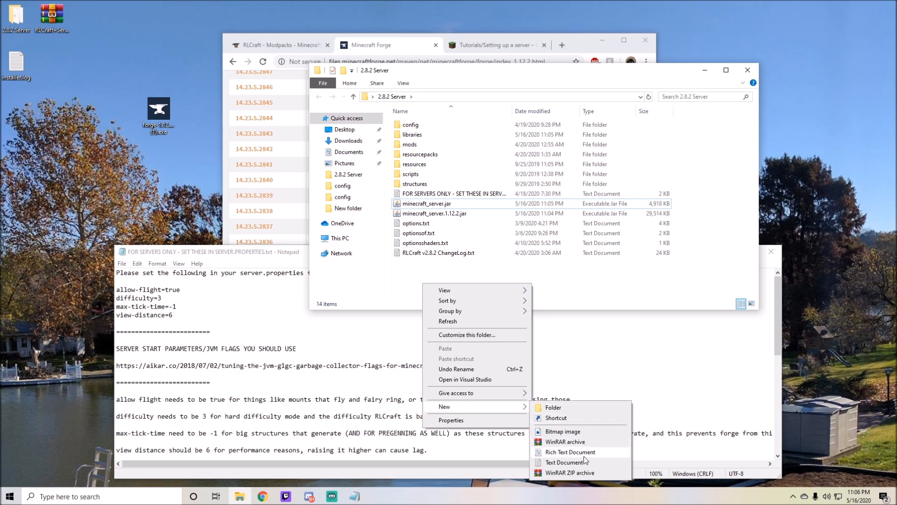
{"action": "left_click", "coordinate": [568, 462]}
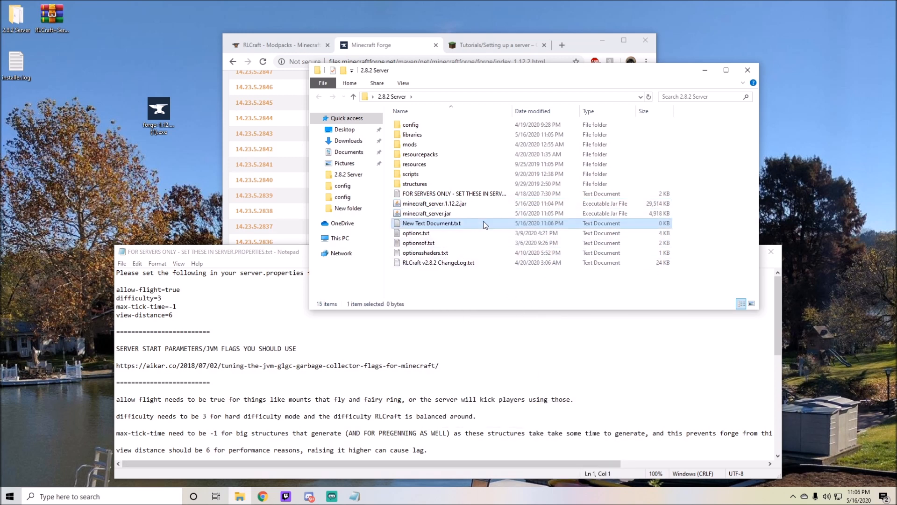
{"action": "double_click", "coordinate": [432, 223]}
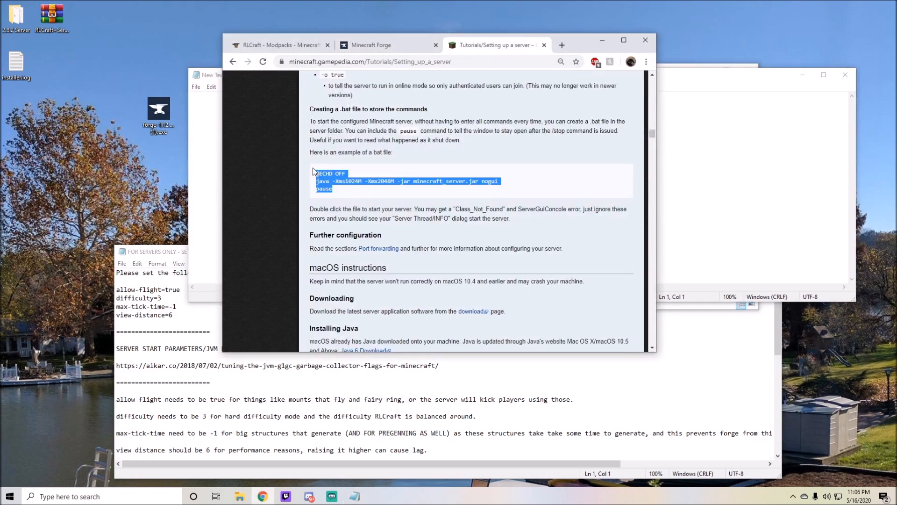
{"action": "mouse_move", "coordinate": [504, 189]}
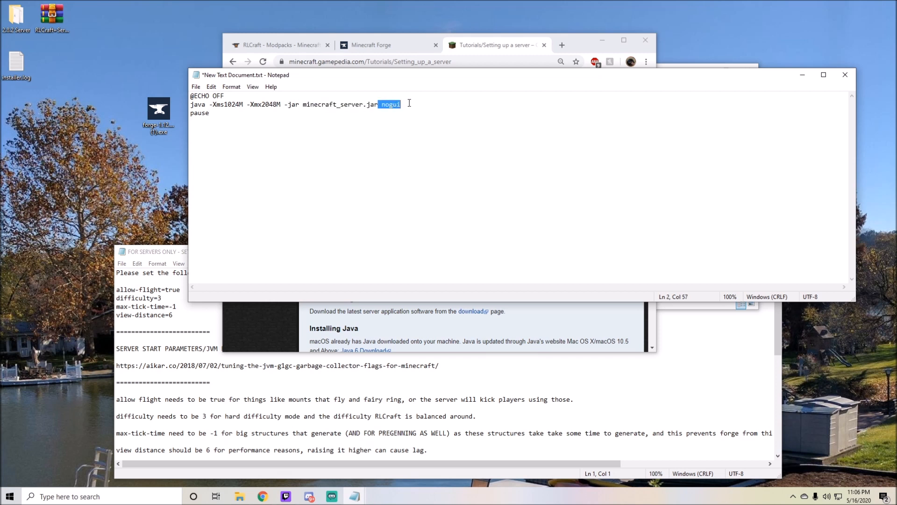
{"action": "mouse_move", "coordinate": [331, 130]}
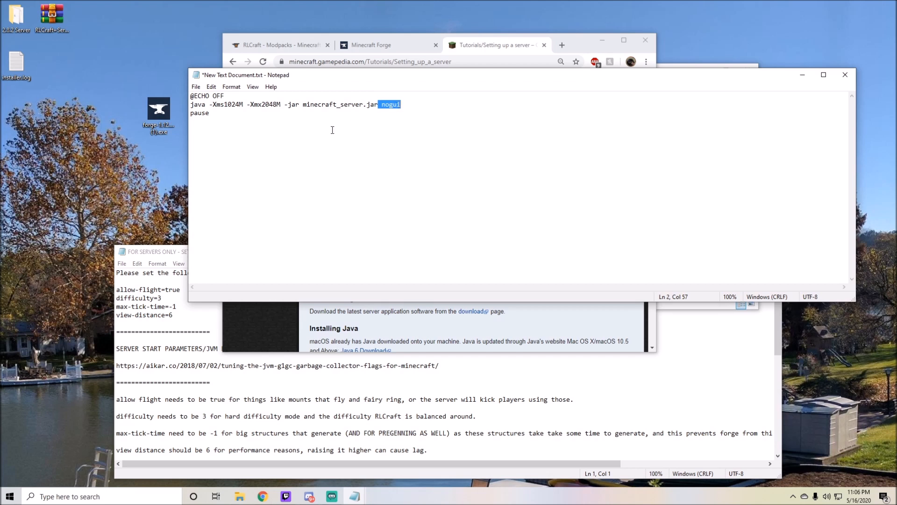
Set the start script's -Xms and -Xmx memory values both to 4G and go to save it.
{"action": "double_click", "coordinate": [200, 113]}
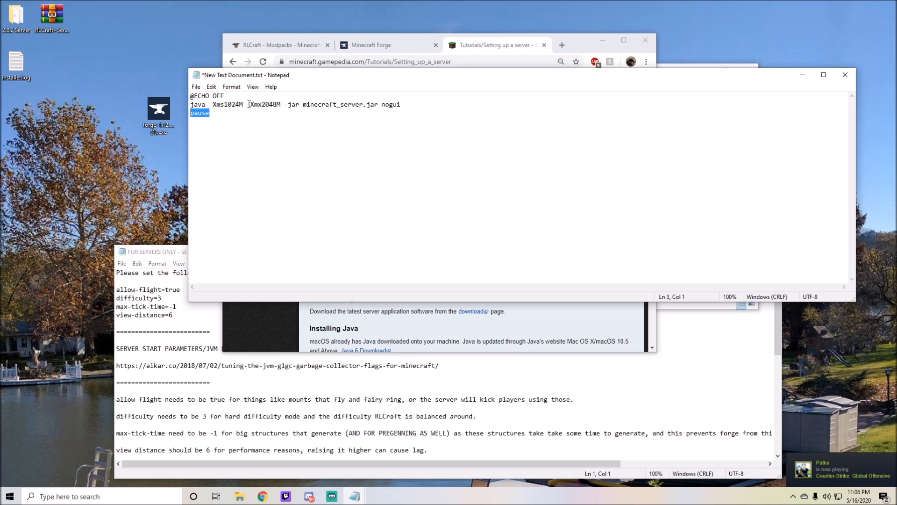
{"action": "double_click", "coordinate": [231, 104]}
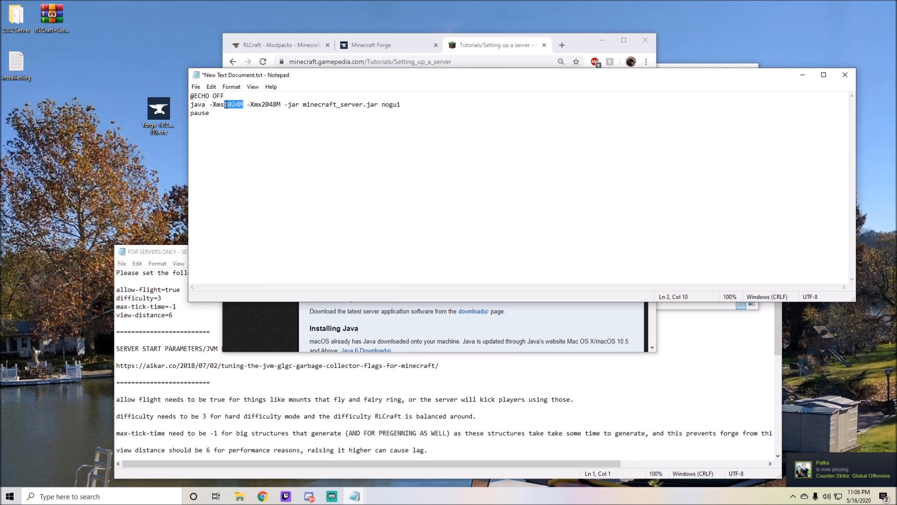
{"action": "type", "text": "4G"}
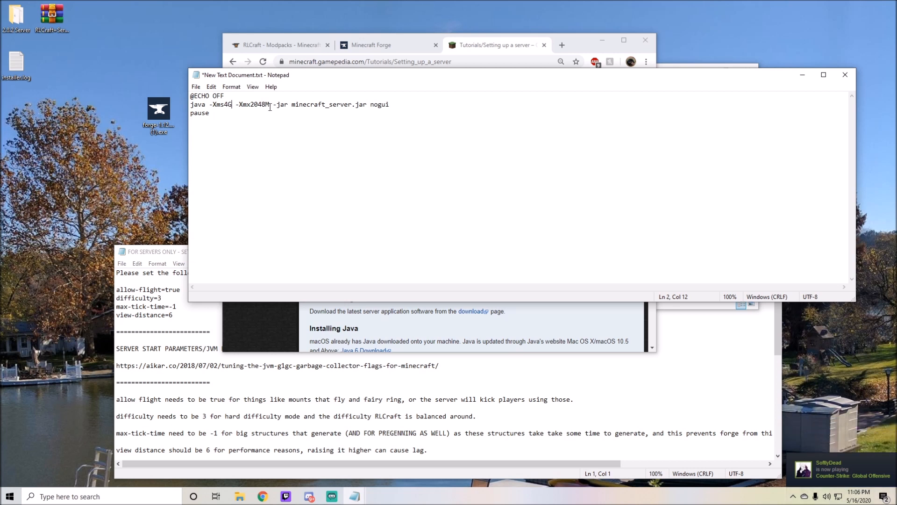
{"action": "double_click", "coordinate": [258, 104]}
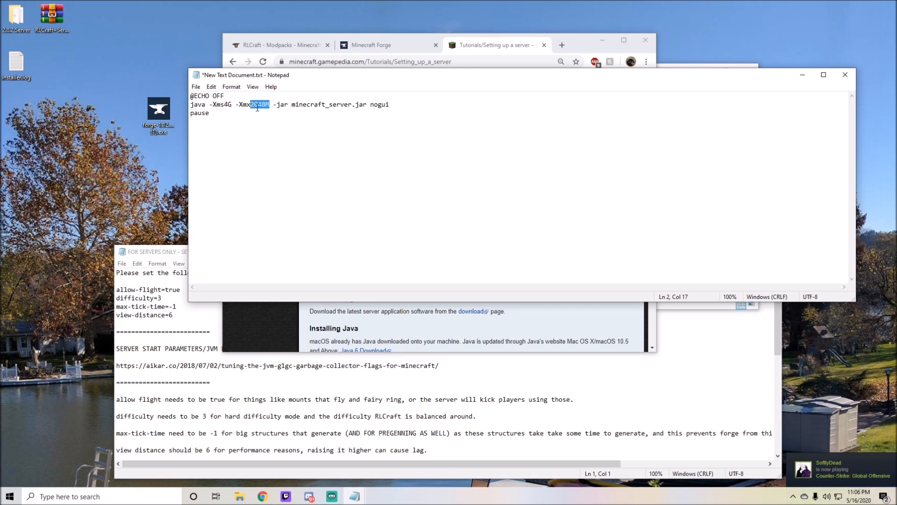
{"action": "type", "text": "4G"}
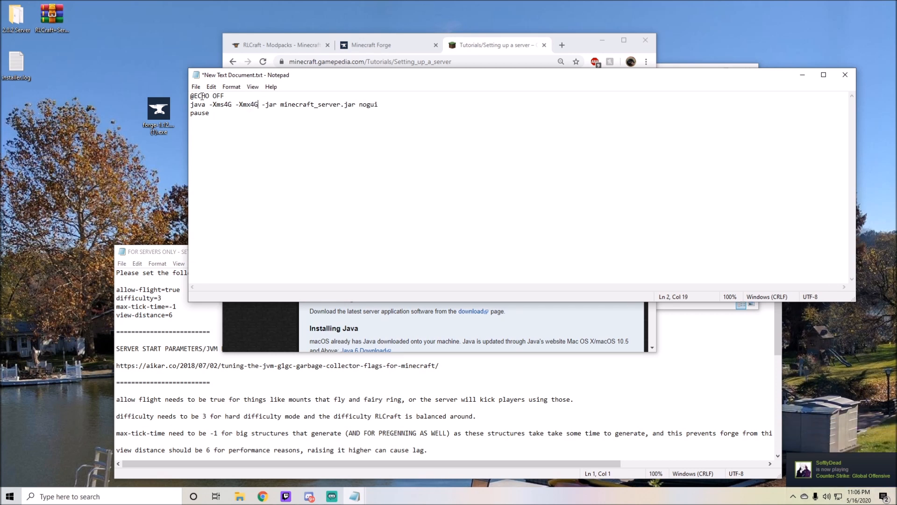
{"action": "left_click", "coordinate": [196, 86]}
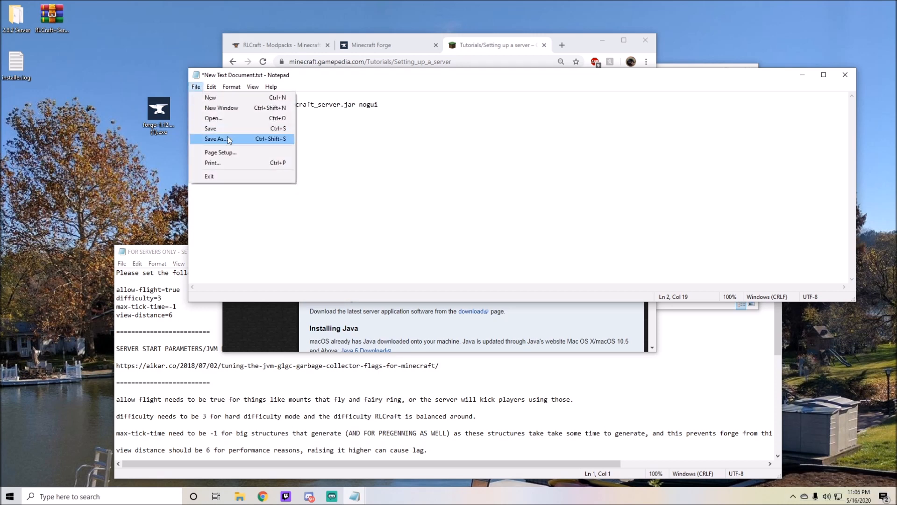
Save the script as run.bat in the 2.8.2 Server folder.
{"action": "left_click", "coordinate": [215, 138]}
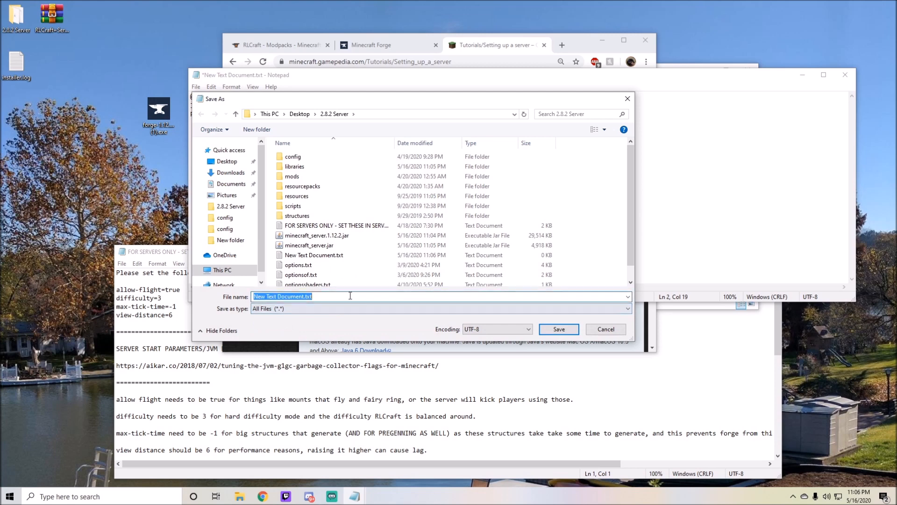
{"action": "type", "text": "run."}
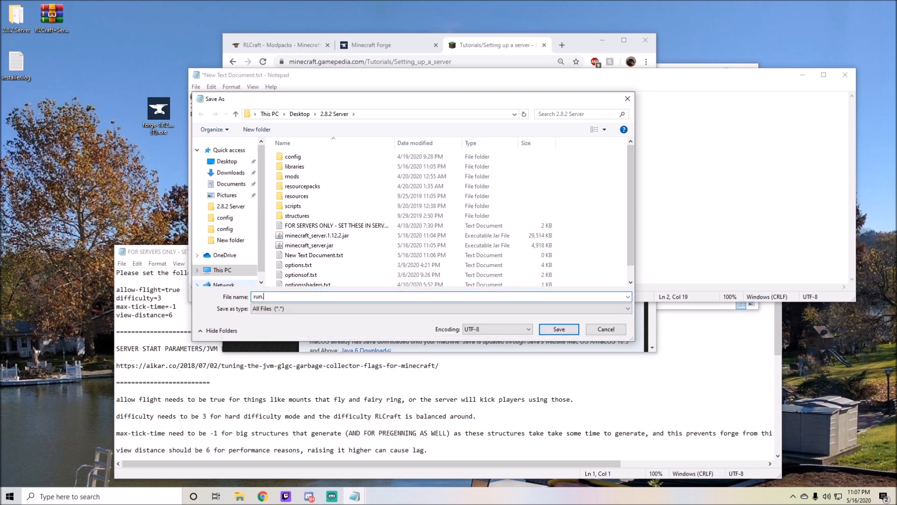
{"action": "left_click", "coordinate": [558, 329]}
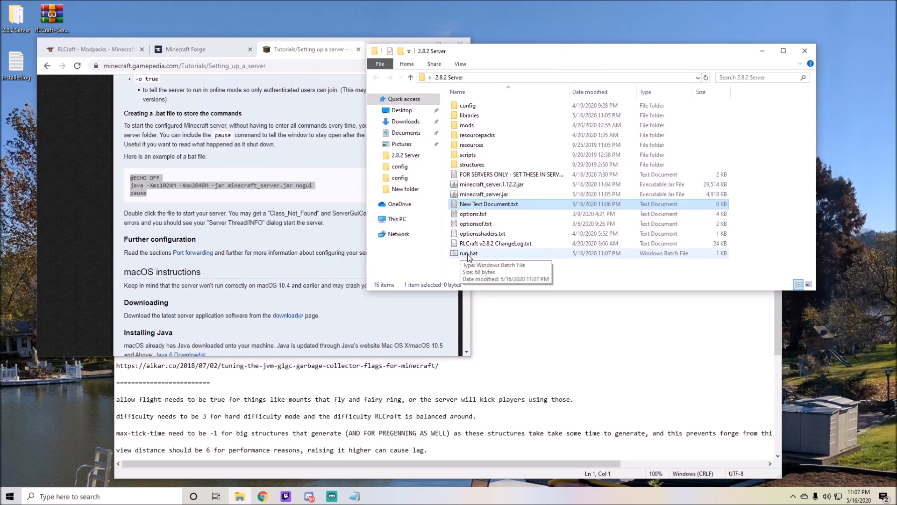
{"action": "mouse_move", "coordinate": [472, 234]}
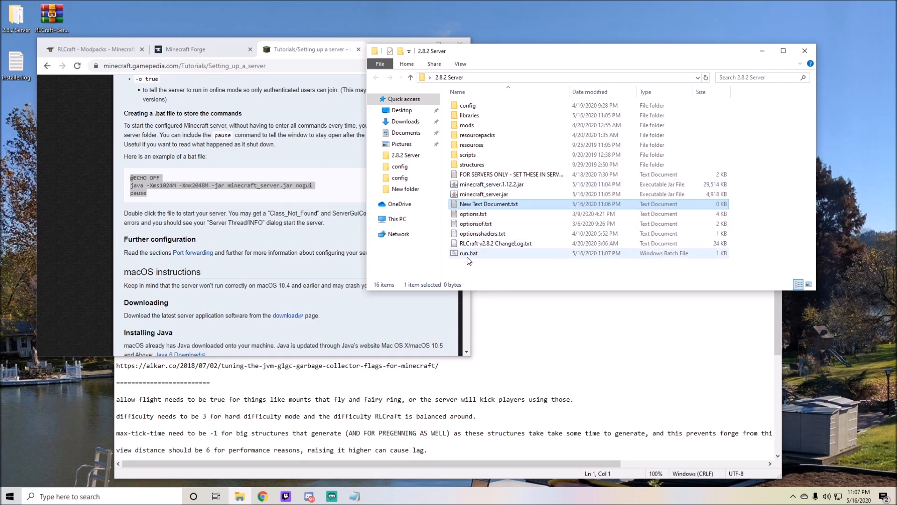
Remove the leftover blank text document and begin a Java 64-bit search ('ja').
{"action": "right_click", "coordinate": [488, 204]}
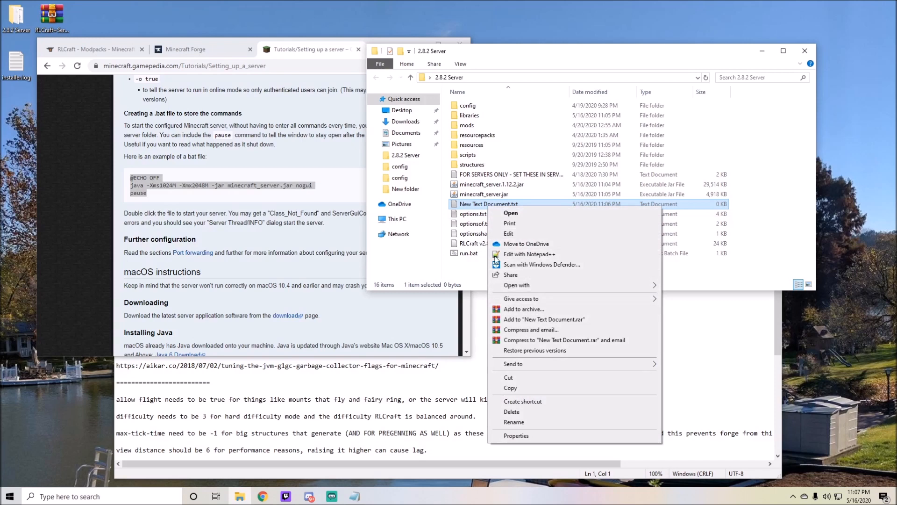
{"action": "mouse_move", "coordinate": [511, 412]}
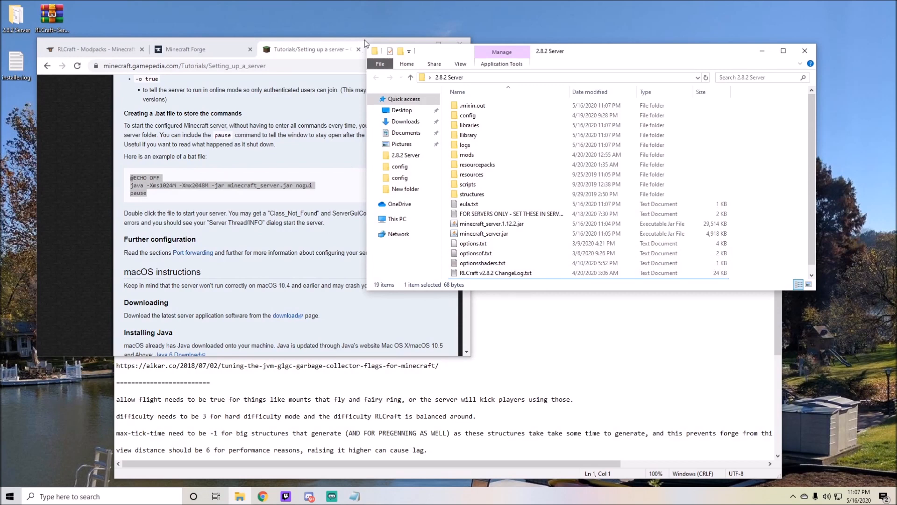
{"action": "type", "text": "java 64 bit"}
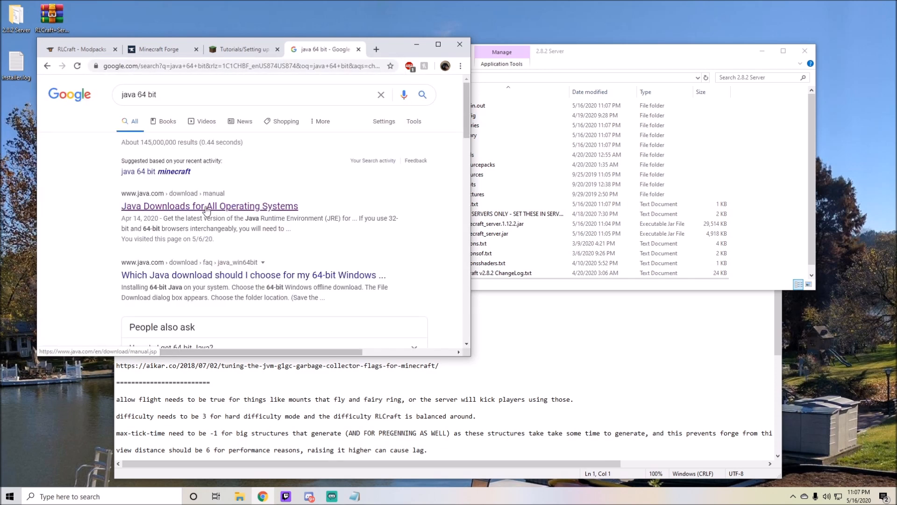
From the Java downloads page, start the Windows Offline (64-bit) installer download.
{"action": "left_click", "coordinate": [210, 206]}
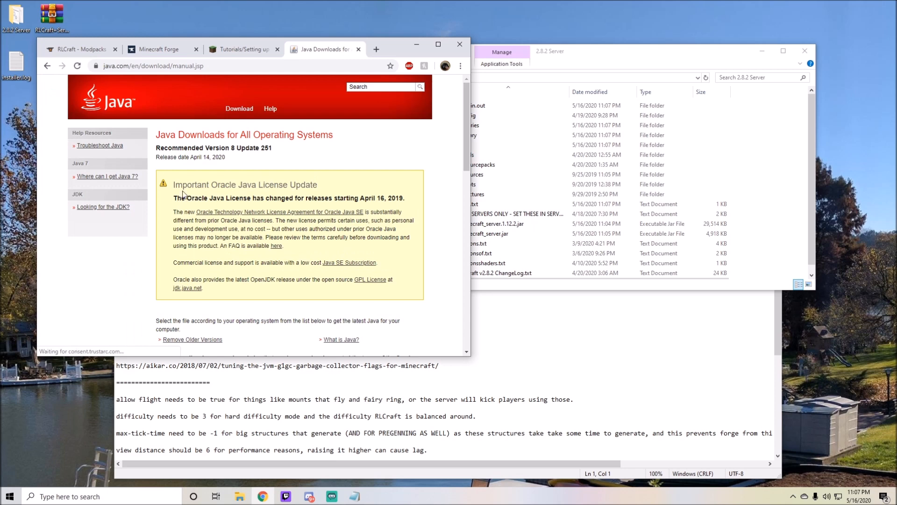
{"action": "scroll", "scroll_direction": "down", "scroll_amount": 3}
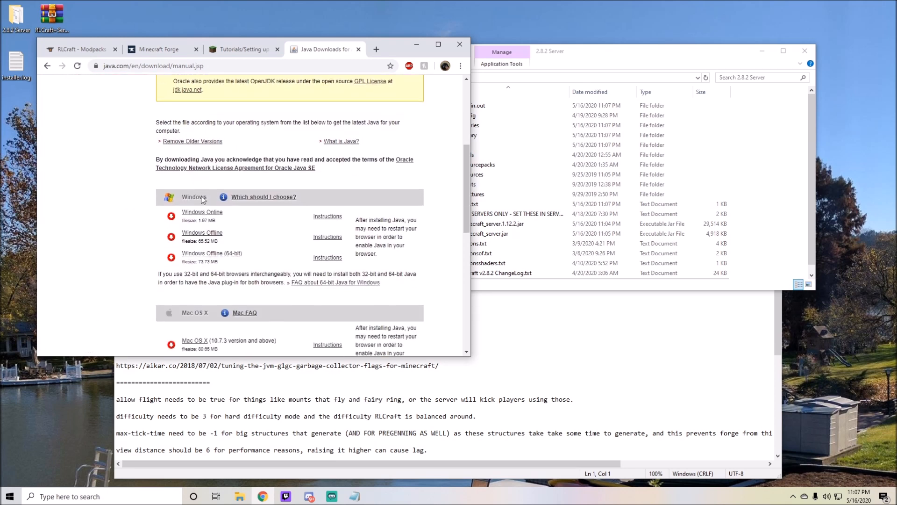
{"action": "scroll", "scroll_direction": "down", "scroll_amount": 3}
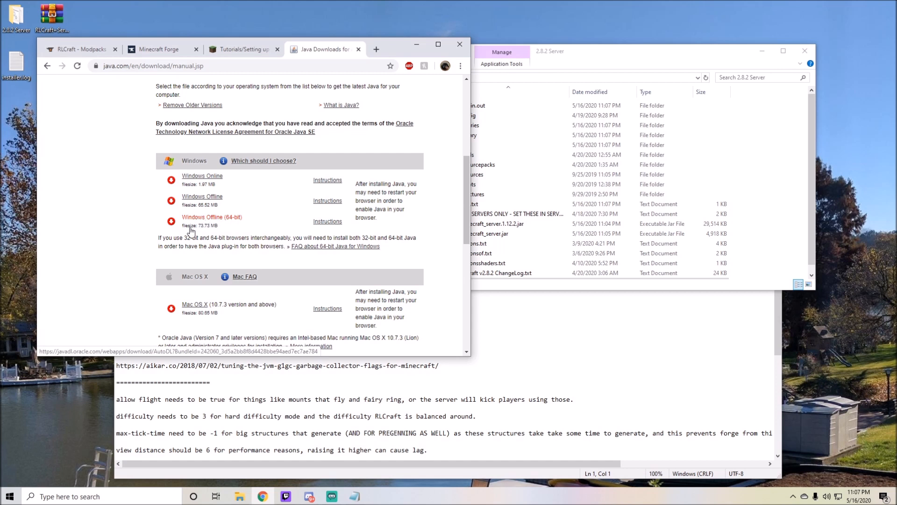
{"action": "left_click", "coordinate": [211, 216]}
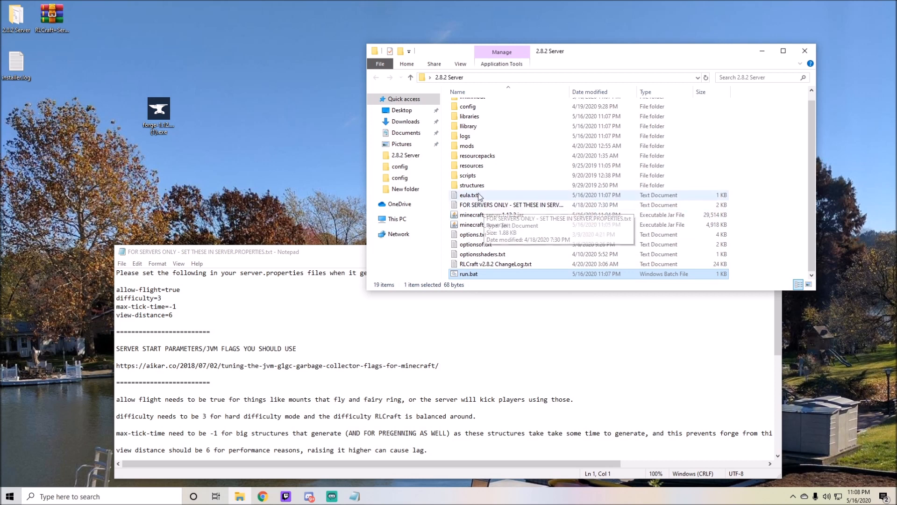
{"action": "mouse_move", "coordinate": [489, 197]}
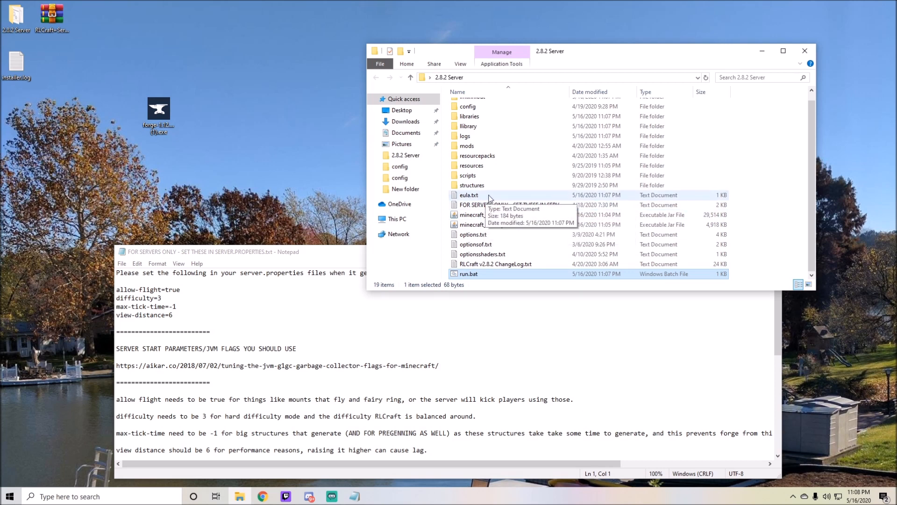
{"action": "mouse_move", "coordinate": [479, 198]}
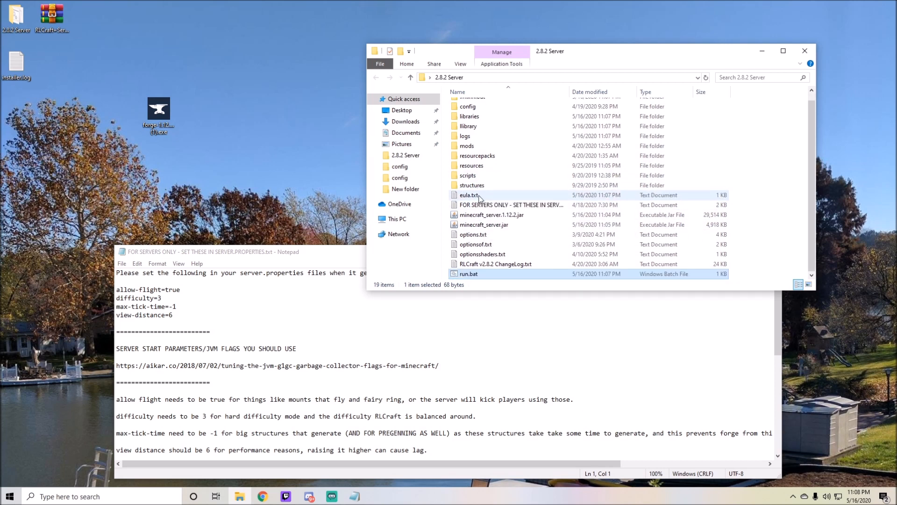
Change eula=false to eula=true in eula.txt and close the file.
{"action": "double_click", "coordinate": [469, 194]}
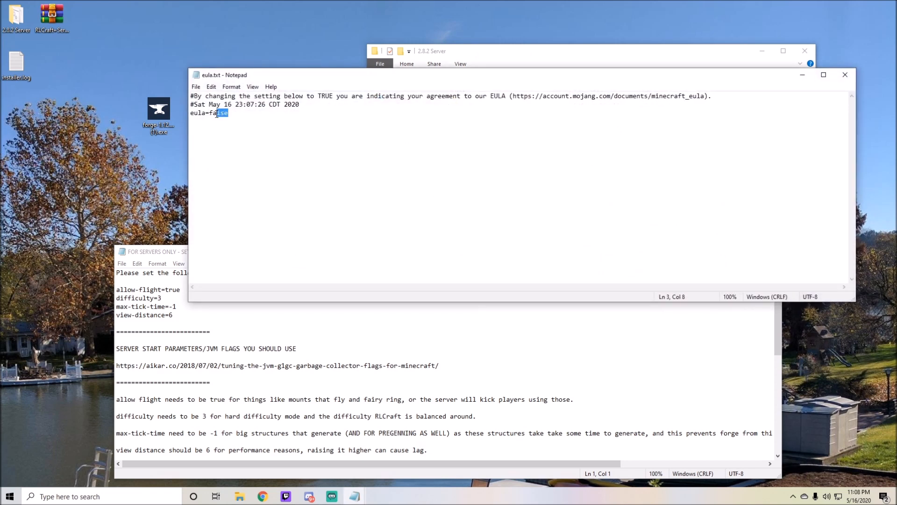
{"action": "type", "text": "true"}
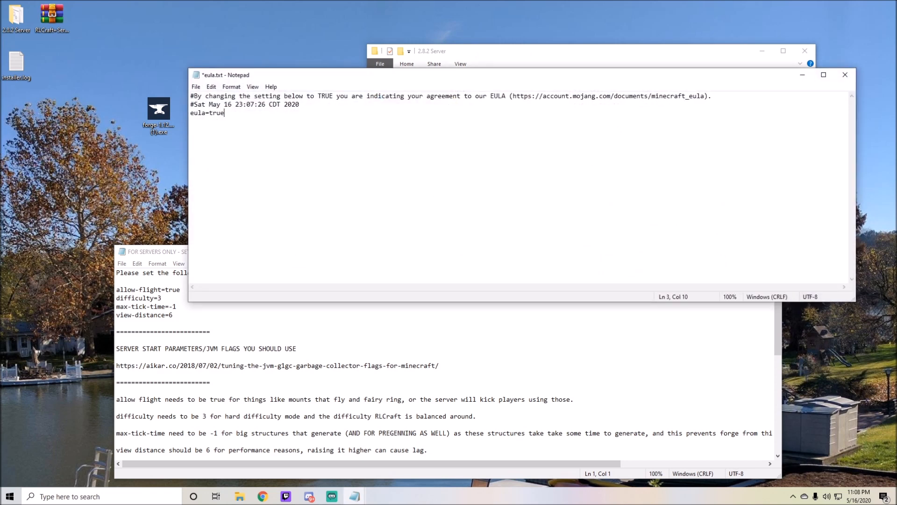
{"action": "left_click", "coordinate": [196, 86]}
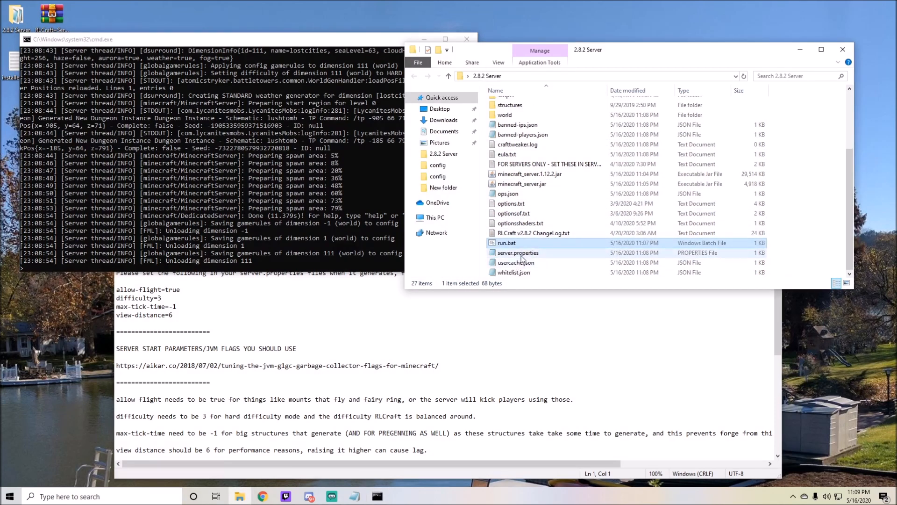
Have server.properties and 'FOR SERVERS ONLY - SET THESE IN SERVER.PROPERTIES.txt' open together in Notepad.
{"action": "double_click", "coordinate": [518, 252]}
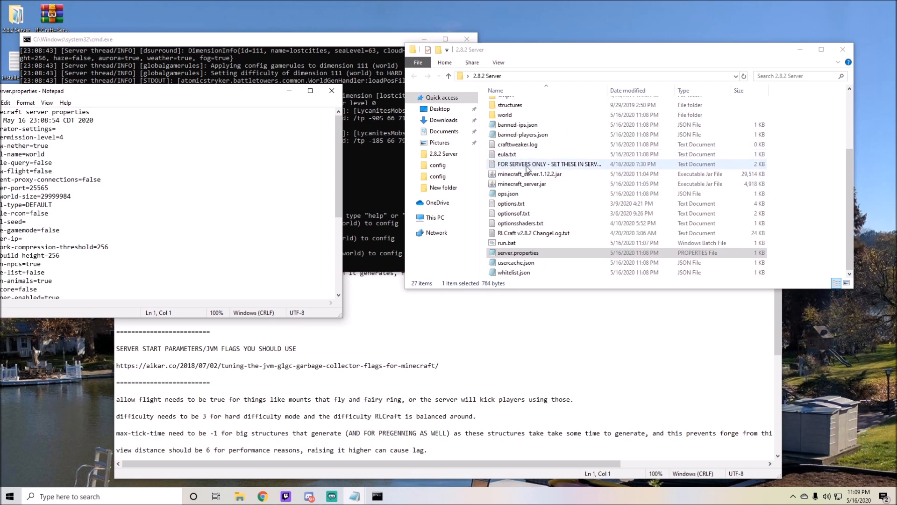
{"action": "double_click", "coordinate": [548, 164]}
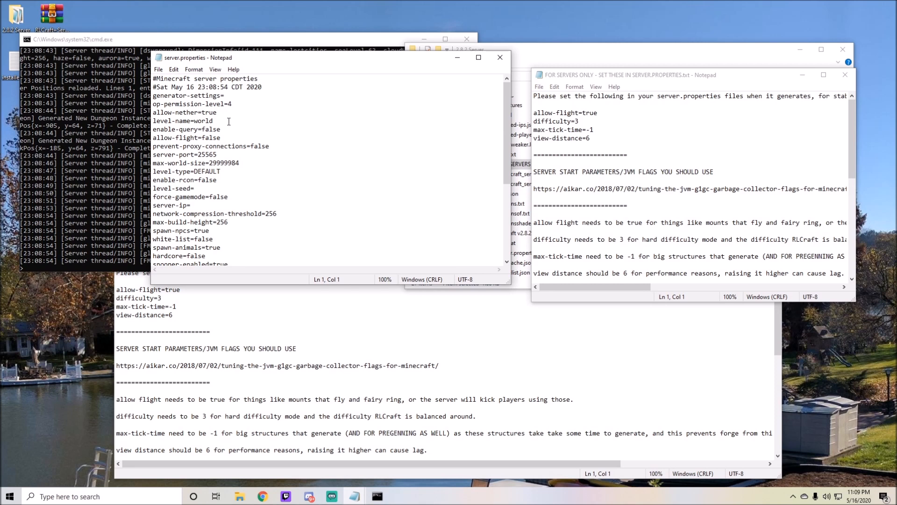
{"action": "mouse_move", "coordinate": [627, 134]}
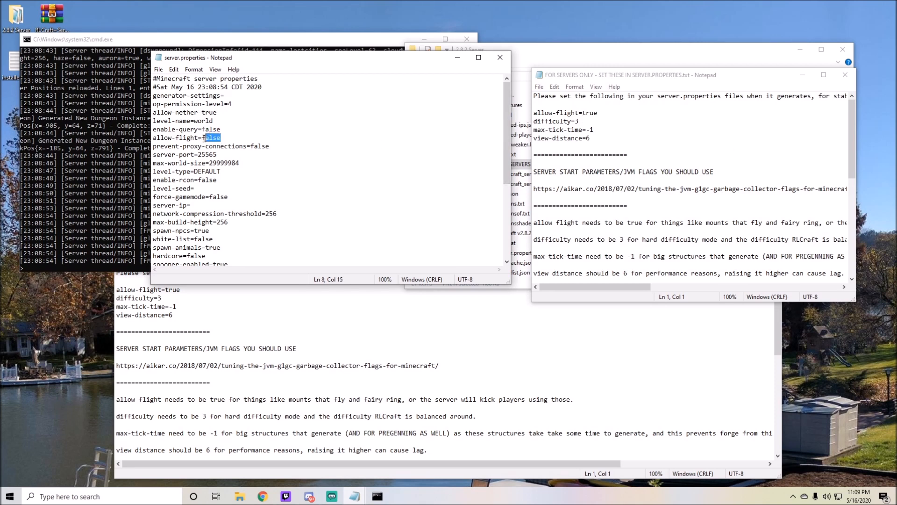
Set allow-flight=true, max-tick-time=-1 and max-players=12 in server.properties.
{"action": "type", "text": "true"}
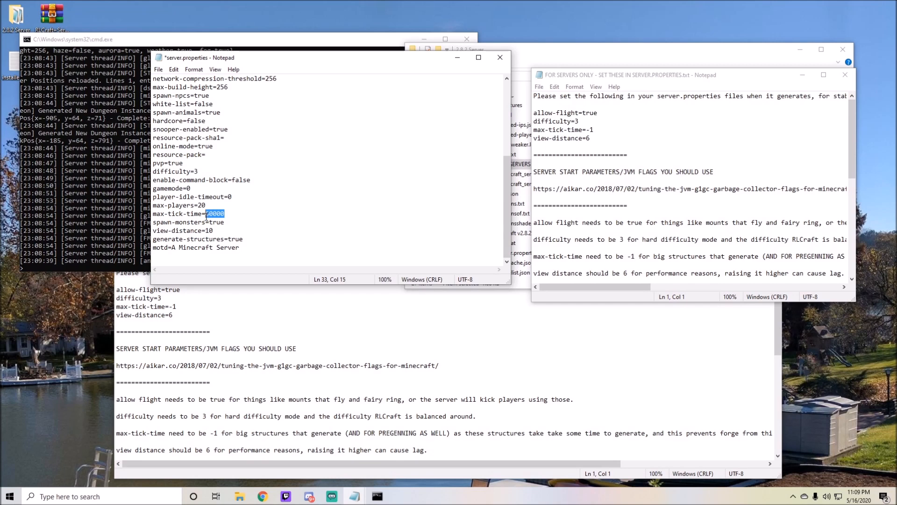
{"action": "type", "text": "-1"}
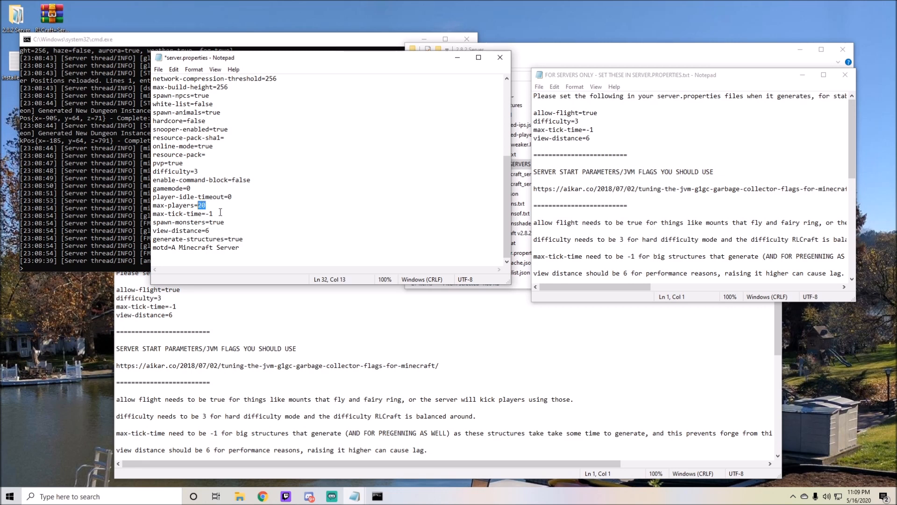
{"action": "type", "text": "12"}
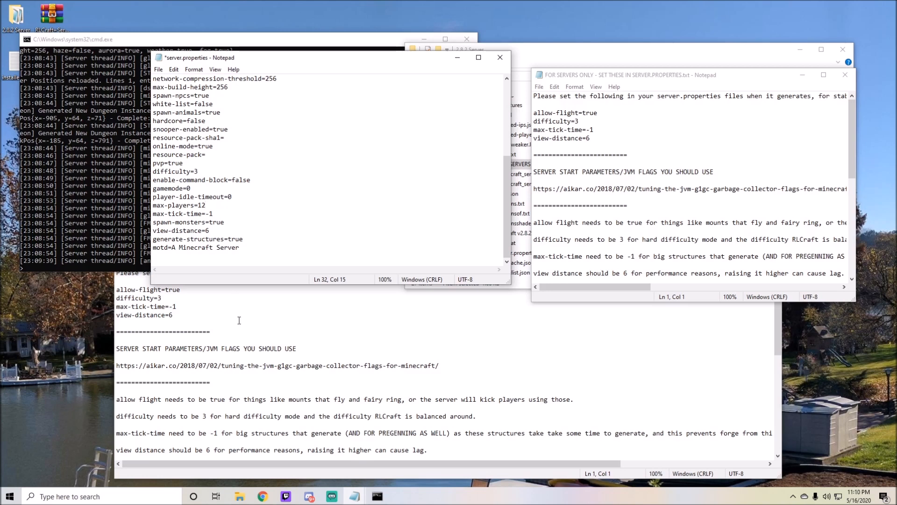
Change the motd to "Psyvex's Tutorial" and close the edited server.properties.
{"action": "double_click", "coordinate": [206, 246]}
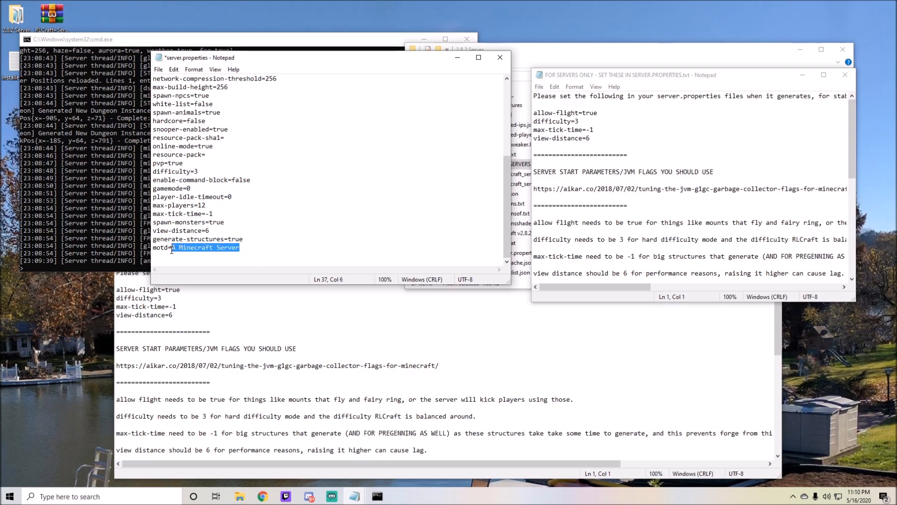
{"action": "type", "text": "Psyvex"}
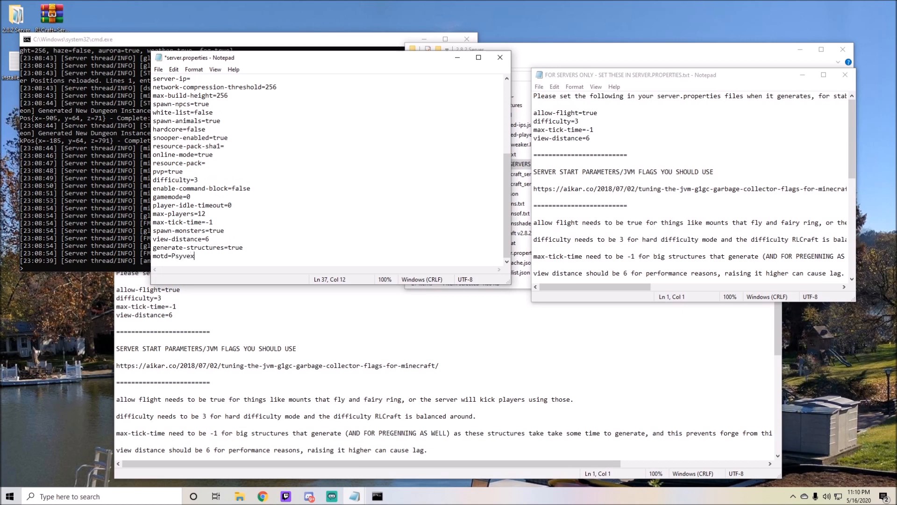
{"action": "type", "text": "'s Tutorial"}
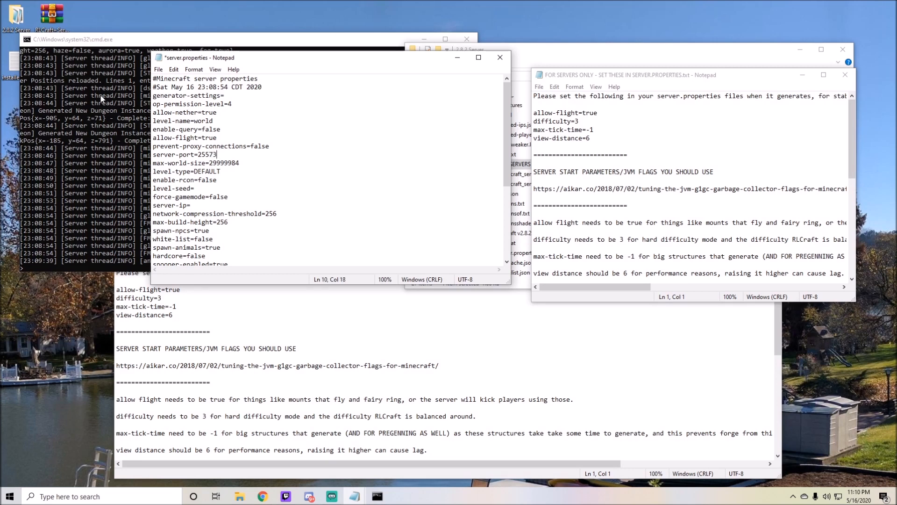
{"action": "left_click", "coordinate": [157, 69]}
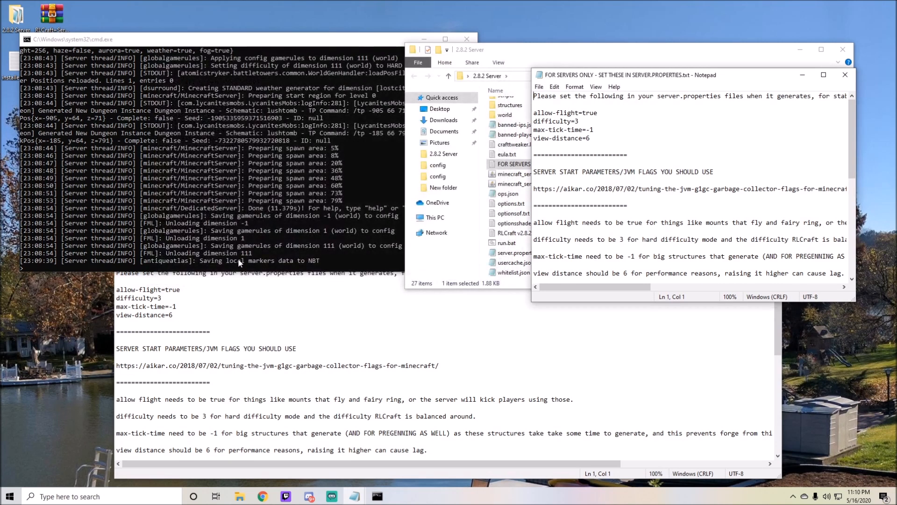
Stop the server, close its console and relaunch it via run.bat with the new settings.
{"action": "type", "text": "stop"}
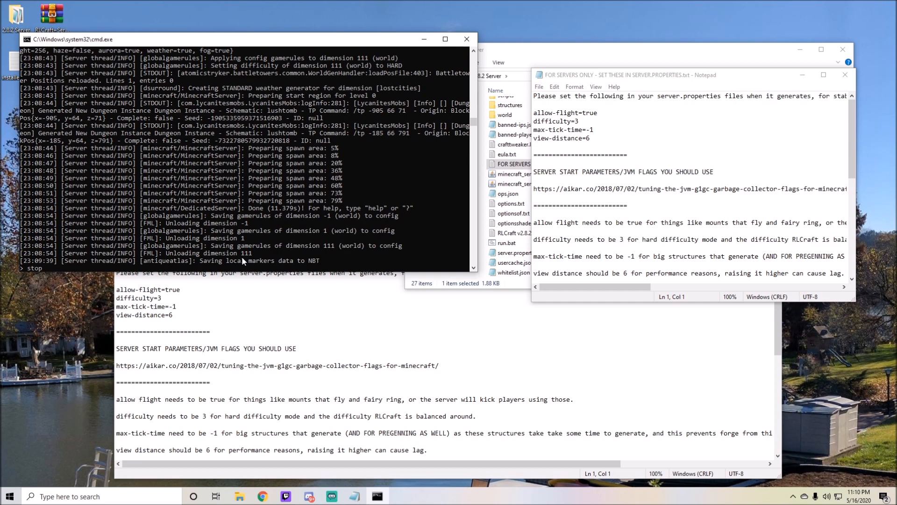
{"action": "left_click", "coordinate": [465, 39]}
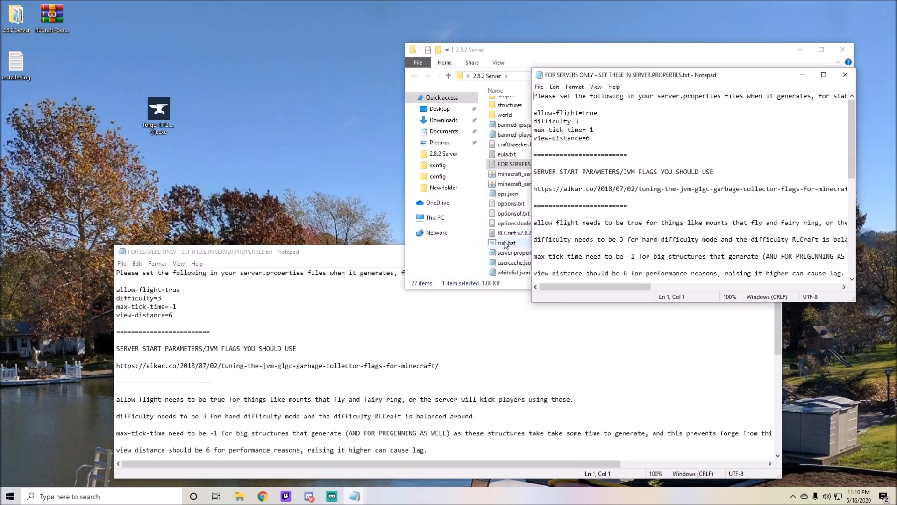
{"action": "double_click", "coordinate": [509, 243]}
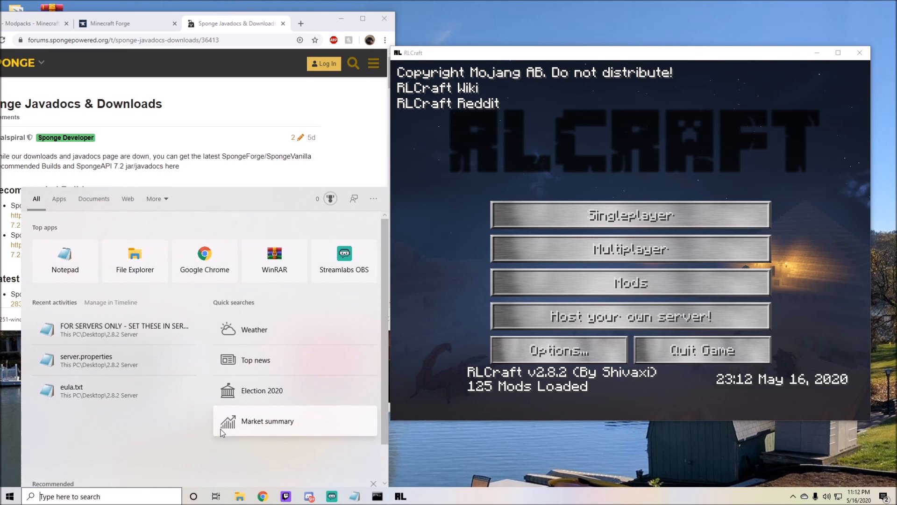
Search Windows for 'cmd' to bring up Command Prompt beside the RLCraft title screen.
{"action": "type", "text": "cmd"}
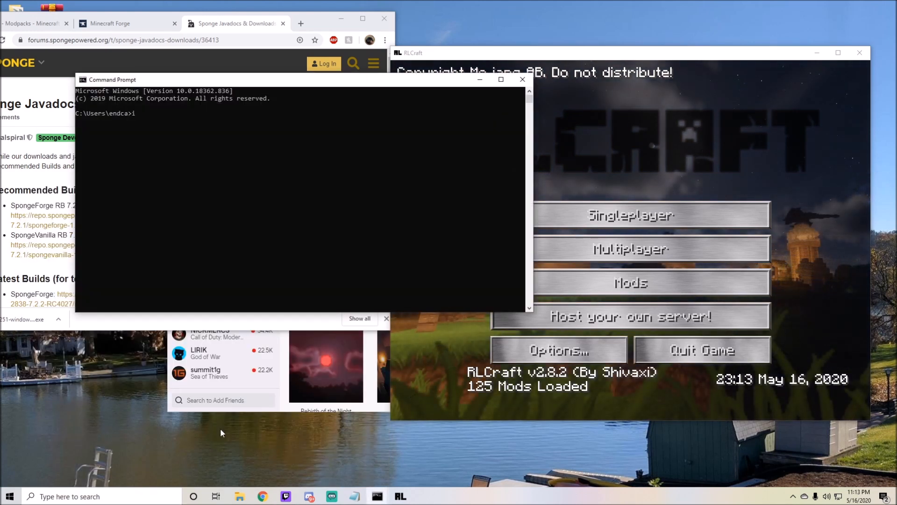
Run ipconfig to find this PC's local IP address.
{"action": "type", "text": "ipconfig"}
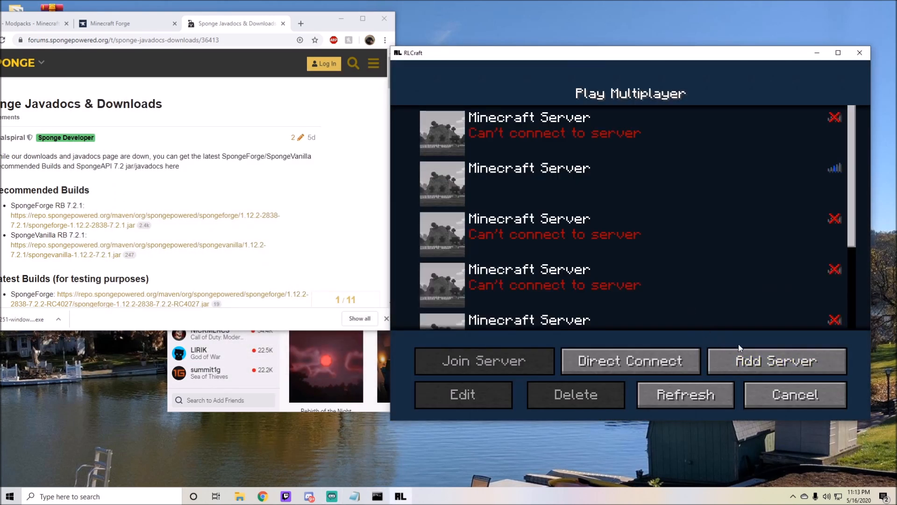
Add a server entry with address 10.0.0.93:25573 to the multiplayer list.
{"action": "left_click", "coordinate": [462, 393]}
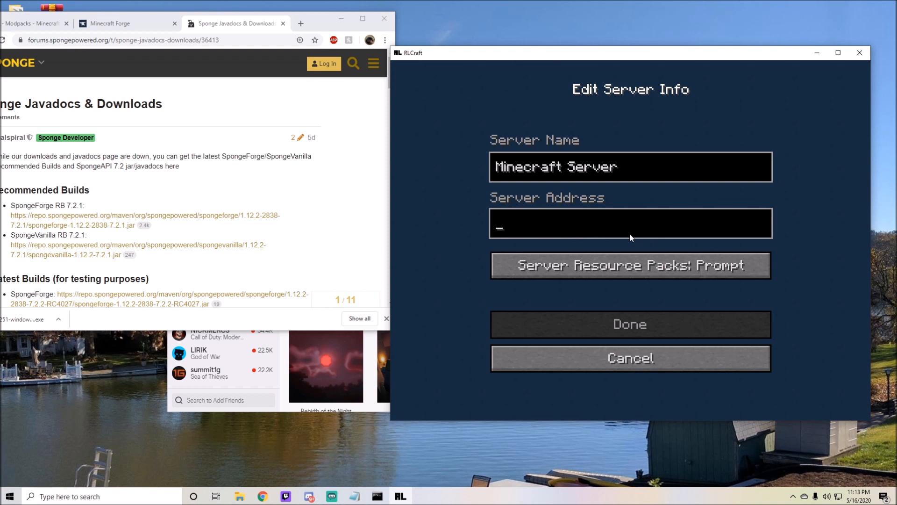
{"action": "type", "text": "10.0.0.93:"}
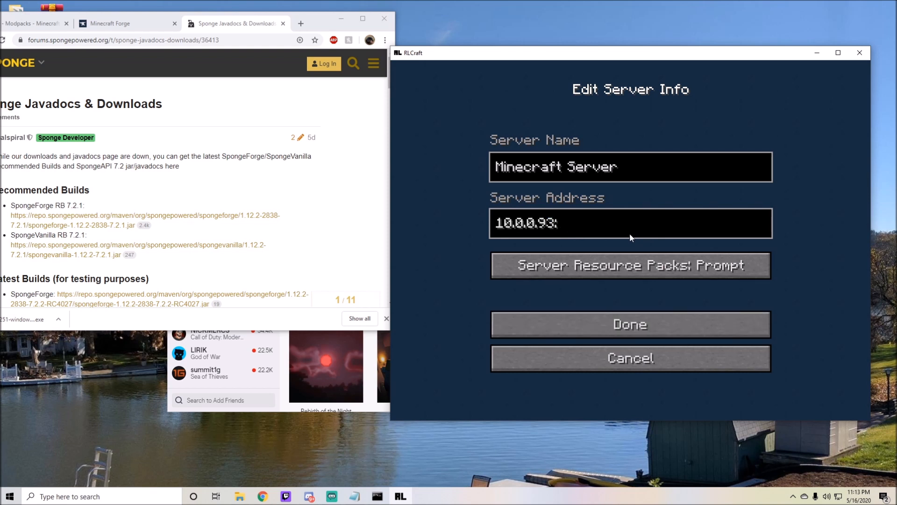
{"action": "type", "text": "25573"}
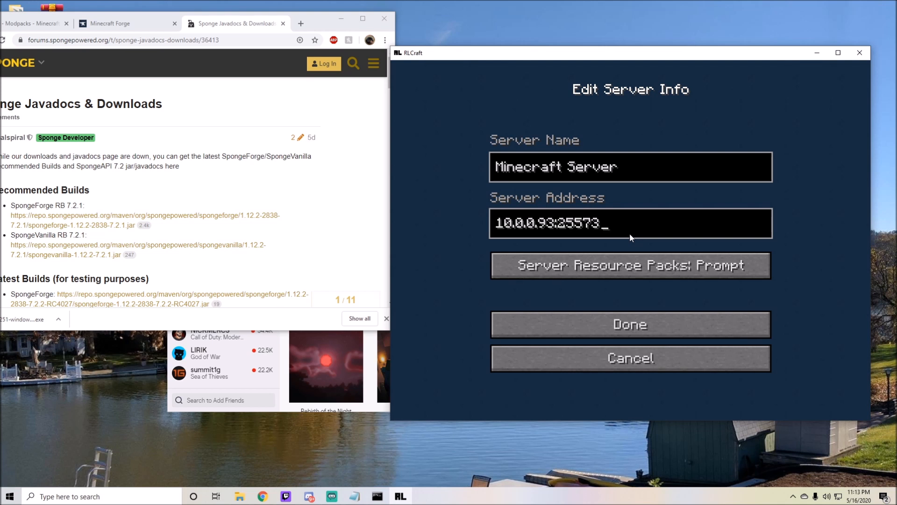
{"action": "mouse_move", "coordinate": [649, 251]}
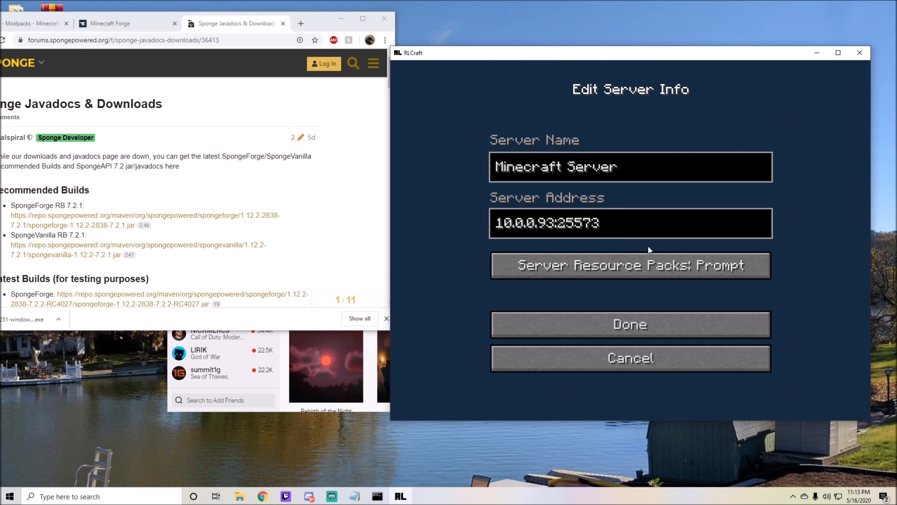
{"action": "left_click", "coordinate": [629, 324]}
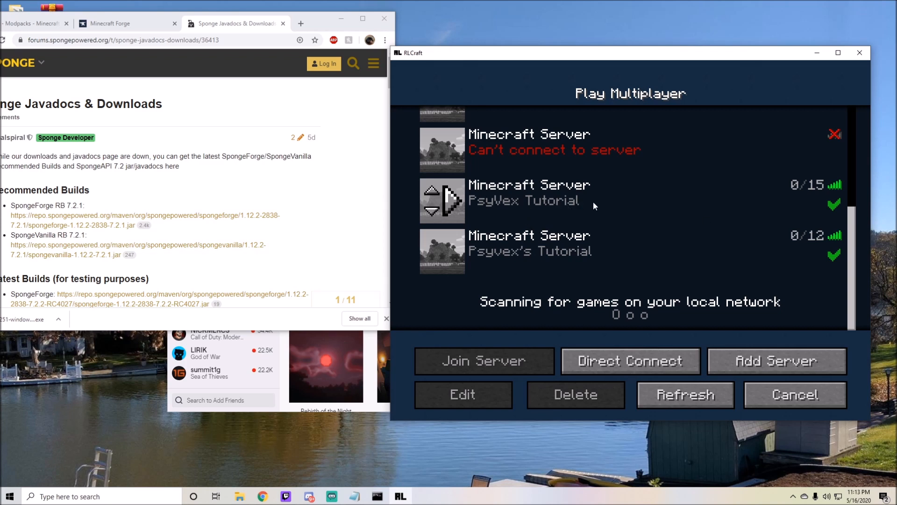
Join the local server briefly, then quit the RLCraft client window.
{"action": "left_click", "coordinate": [555, 250]}
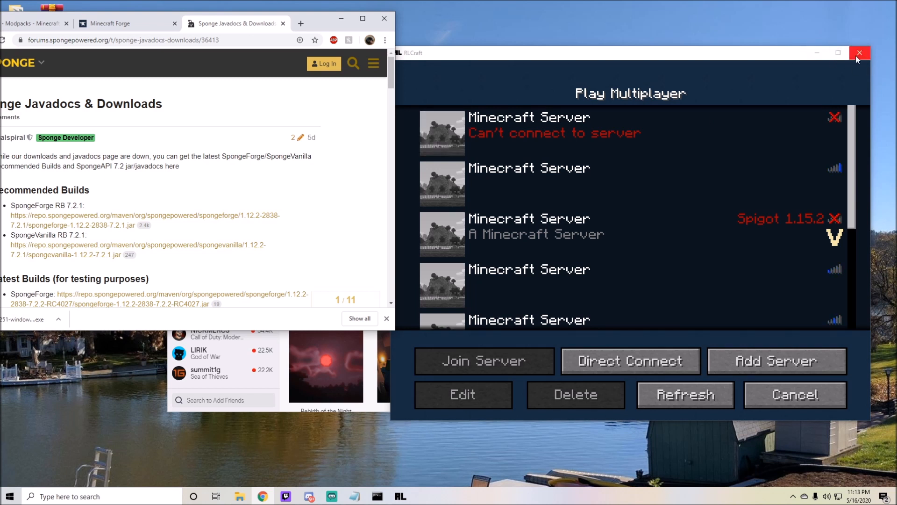
{"action": "mouse_move", "coordinate": [860, 52]}
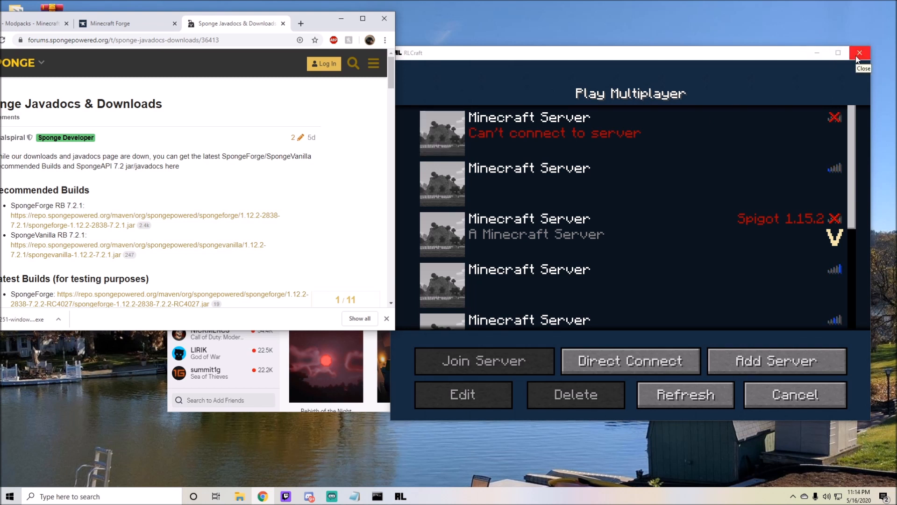
{"action": "left_click", "coordinate": [859, 52]}
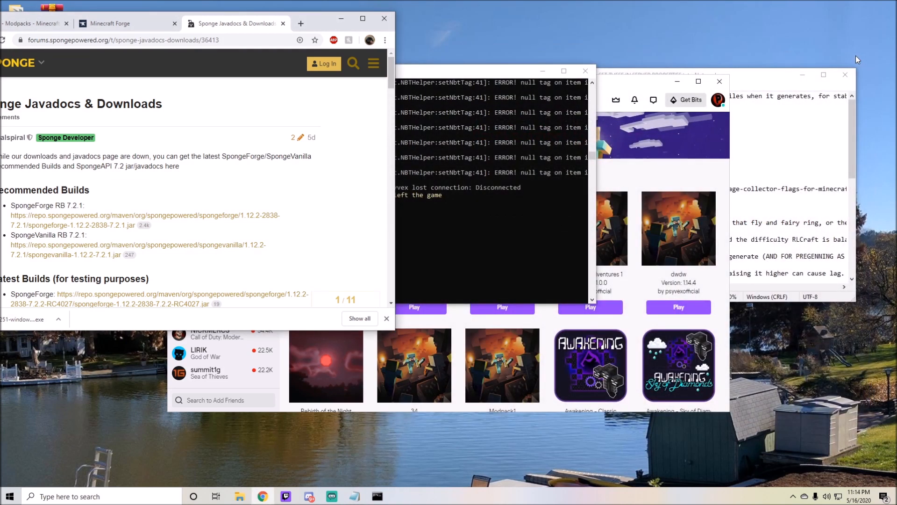
{"action": "mouse_move", "coordinate": [402, 40]}
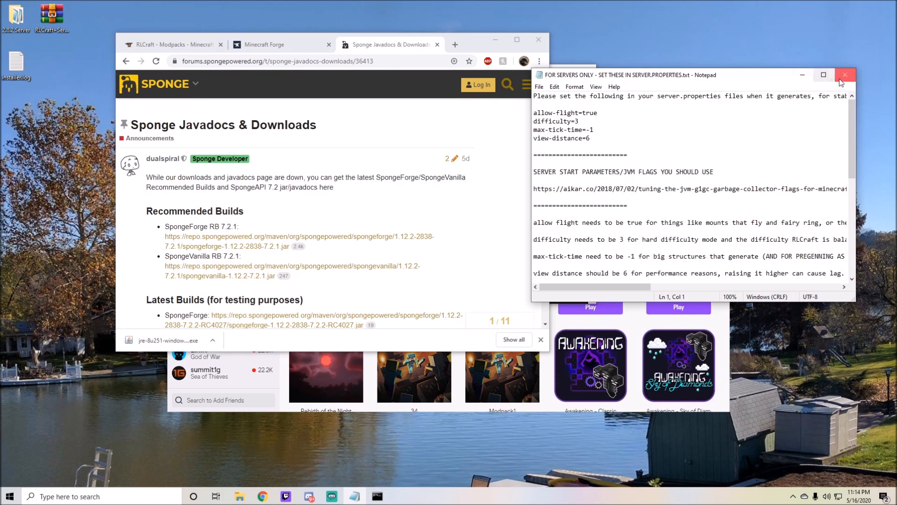
Clear away Notepad and Twitch, download SpongeForge RB 7.2.1 and keep the jar despite Chrome's warning.
{"action": "left_click", "coordinate": [845, 75]}
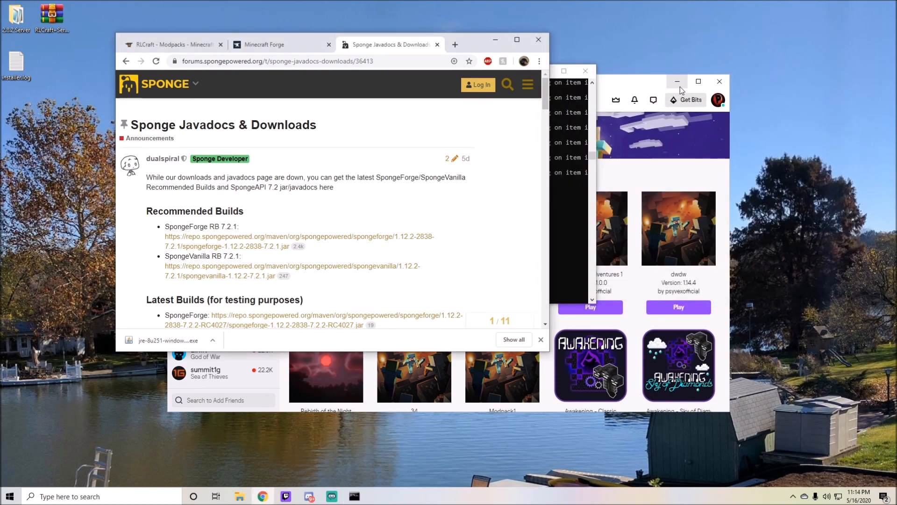
{"action": "left_click", "coordinate": [678, 81]}
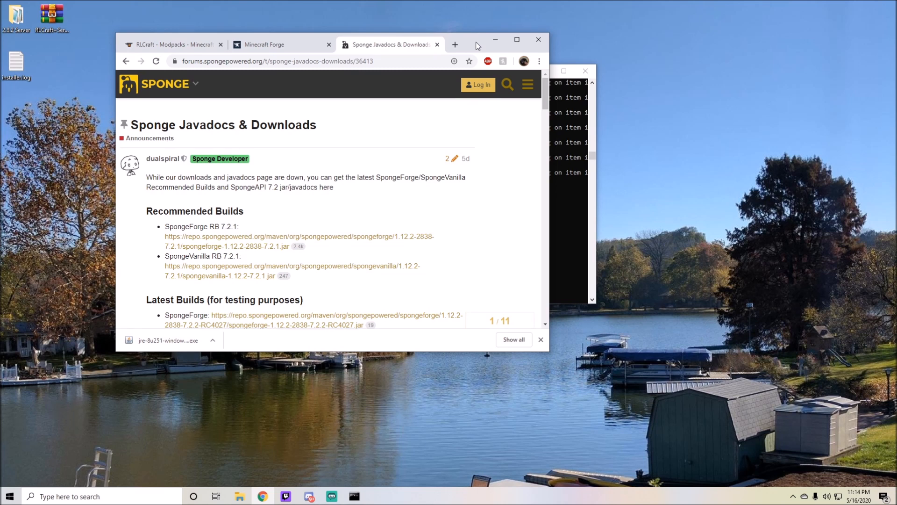
{"action": "mouse_move", "coordinate": [129, 222]}
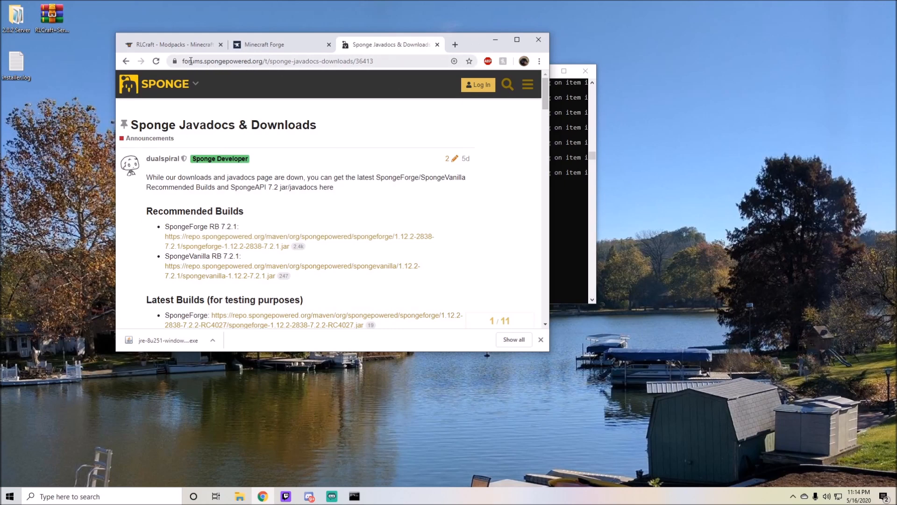
{"action": "double_click", "coordinate": [328, 61]}
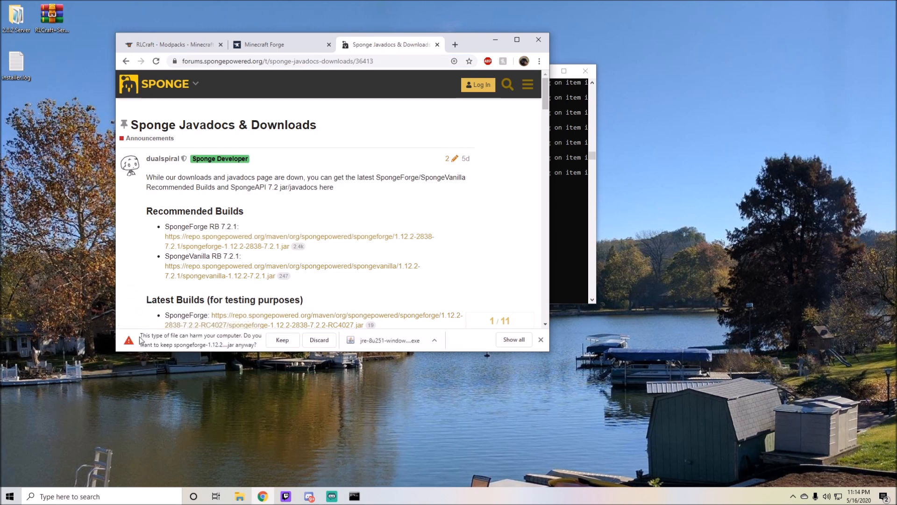
{"action": "left_click", "coordinate": [281, 339]}
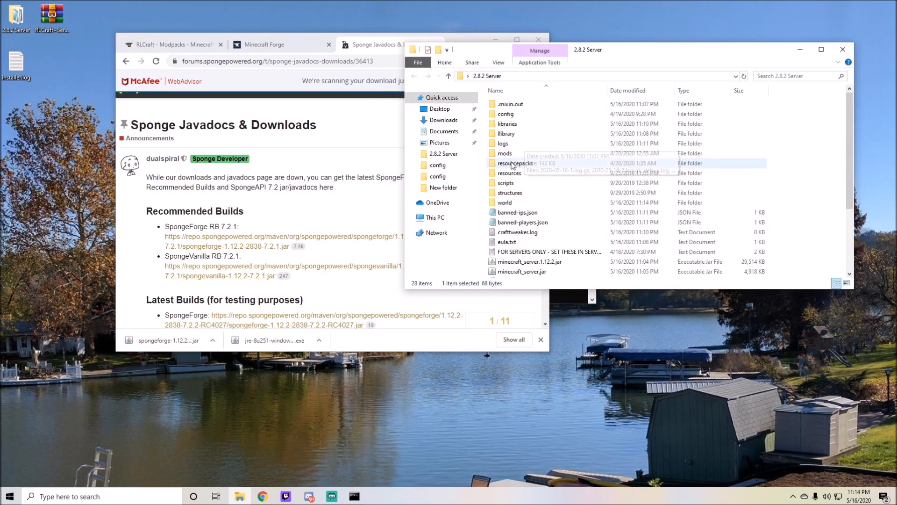
Move the SpongeForge 7.2.1 jar into the 2.8.2 Server's mods folder.
{"action": "double_click", "coordinate": [503, 153]}
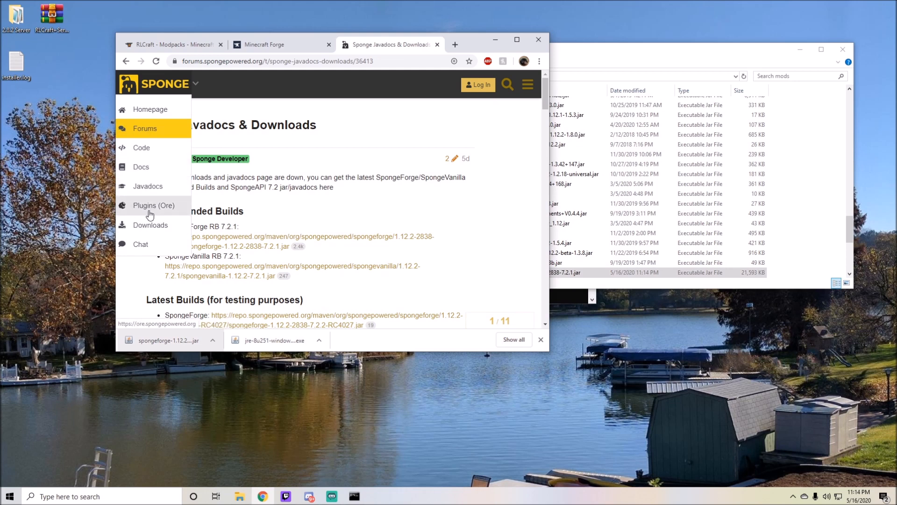
Reach the Nucleus plugin page in Sponge Ore and review its available versions.
{"action": "left_click", "coordinate": [154, 204]}
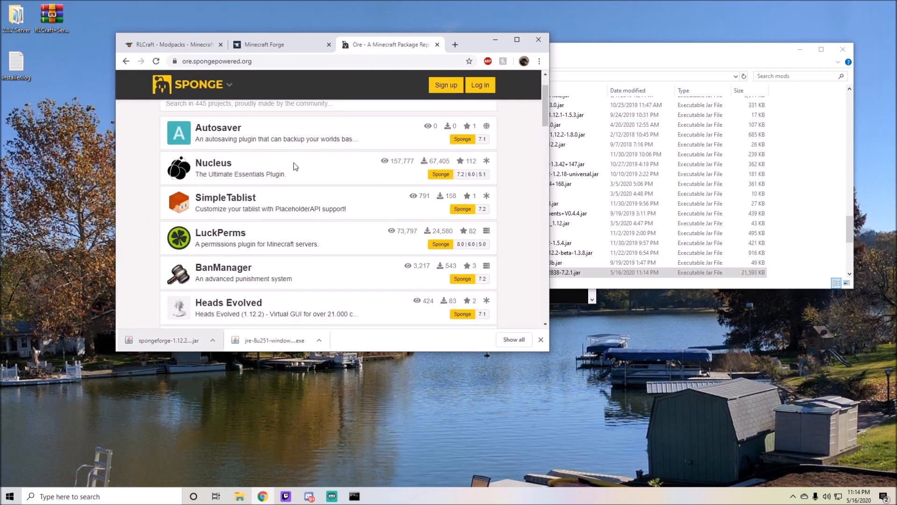
{"action": "left_click", "coordinate": [213, 162]}
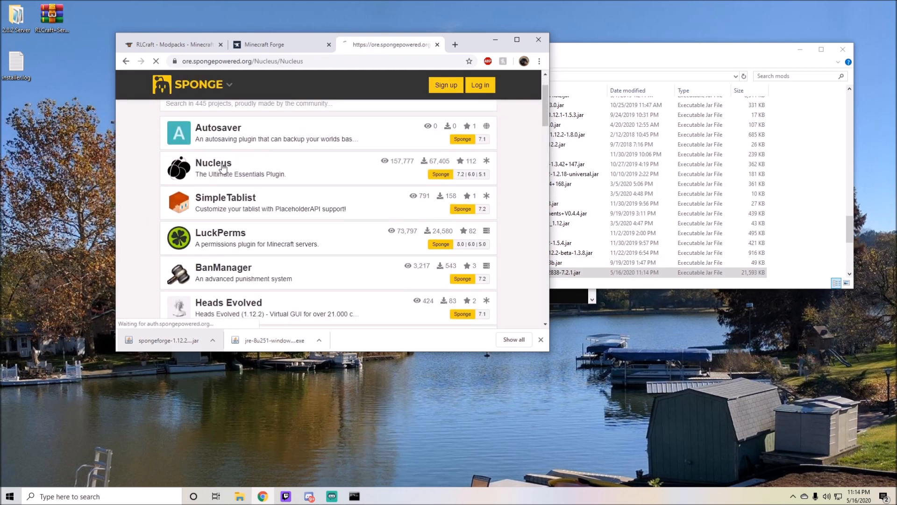
{"action": "left_click", "coordinate": [213, 162]}
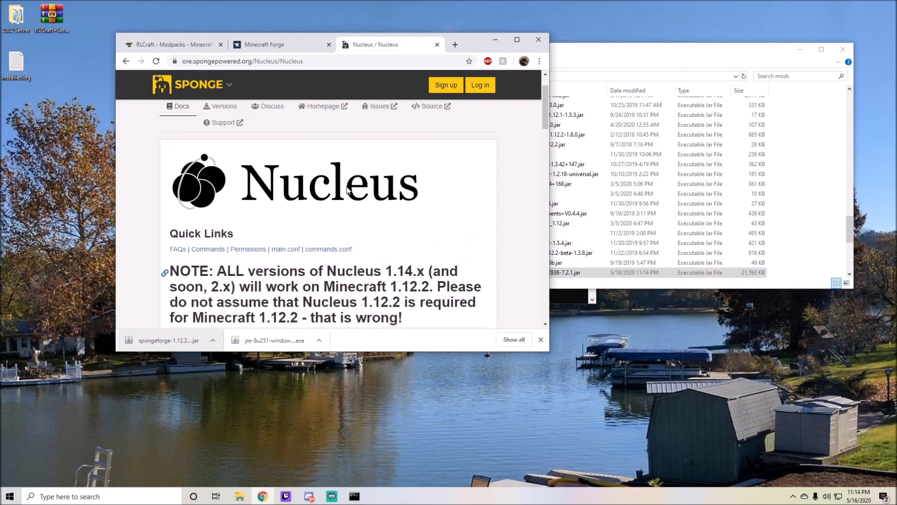
{"action": "scroll", "scroll_direction": "down", "scroll_amount": 3}
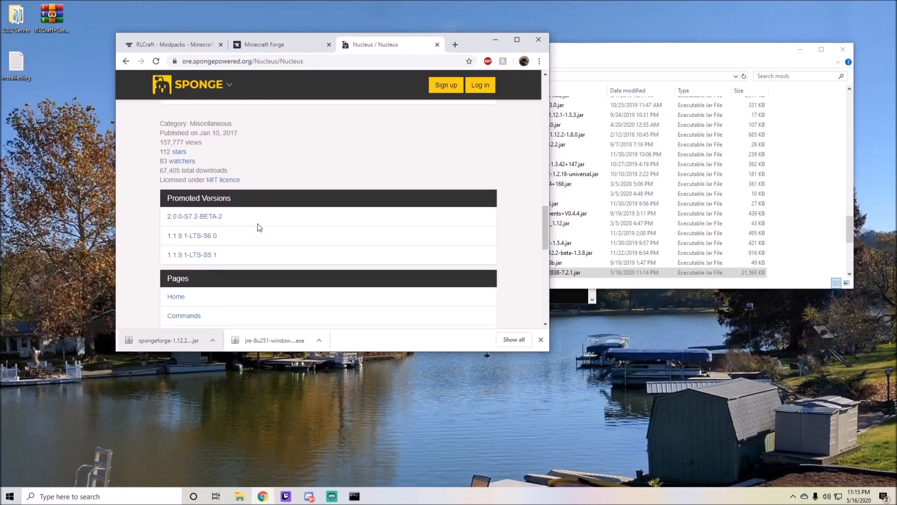
{"action": "scroll", "scroll_direction": "down", "scroll_amount": 3}
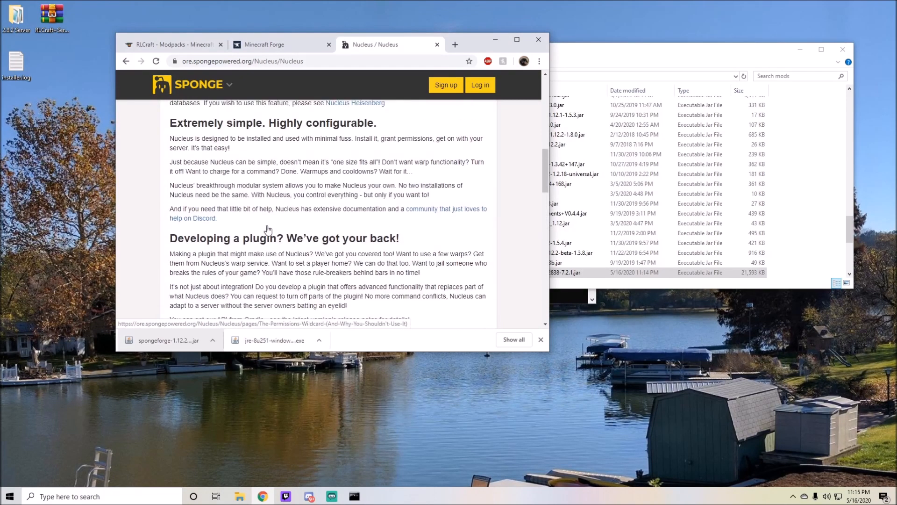
{"action": "scroll", "scroll_direction": "up", "scroll_amount": 3}
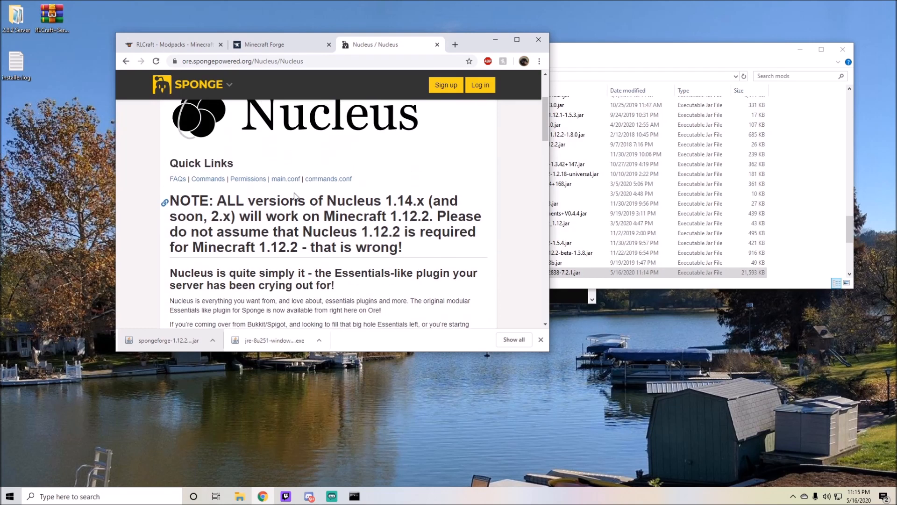
{"action": "scroll", "scroll_direction": "down", "scroll_amount": 3}
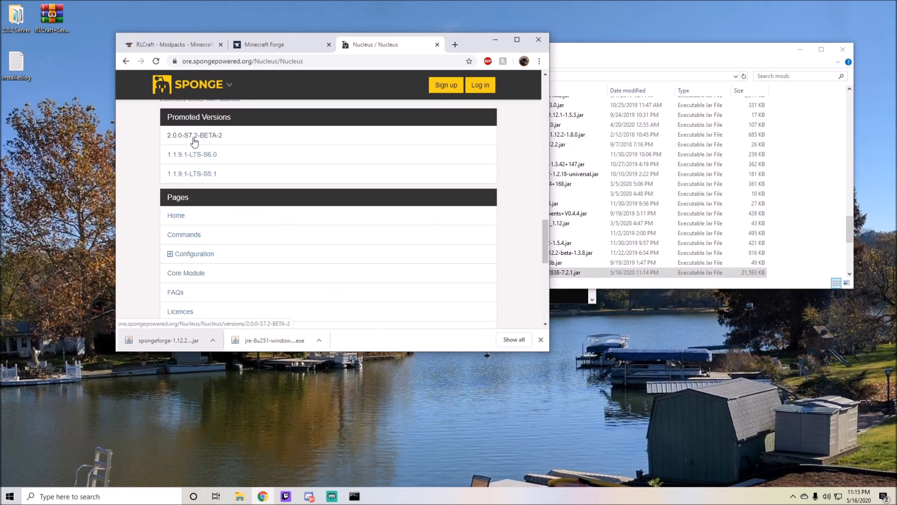
Download Nucleus 2.0.0-S7.2-BETA-2, accepting the 'Download it at my own risk' warning.
{"action": "left_click", "coordinate": [194, 135]}
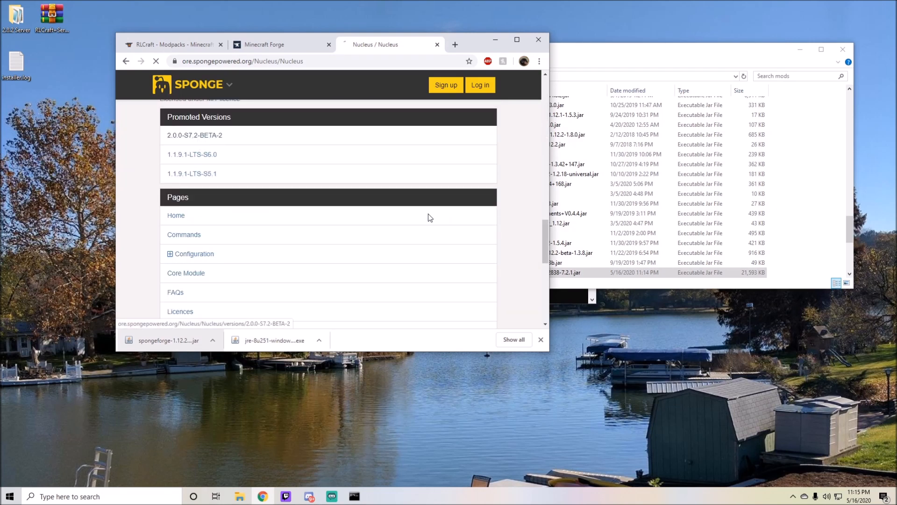
{"action": "left_click", "coordinate": [194, 135]}
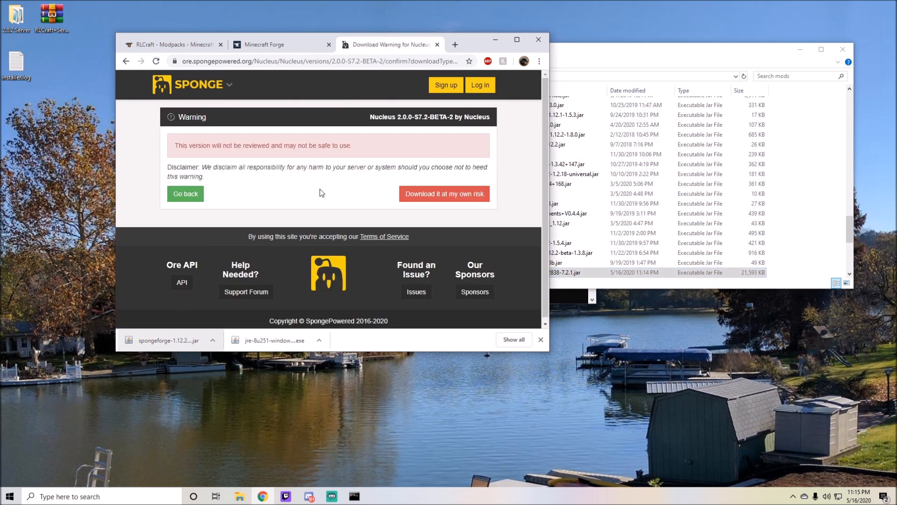
{"action": "left_click", "coordinate": [444, 193]}
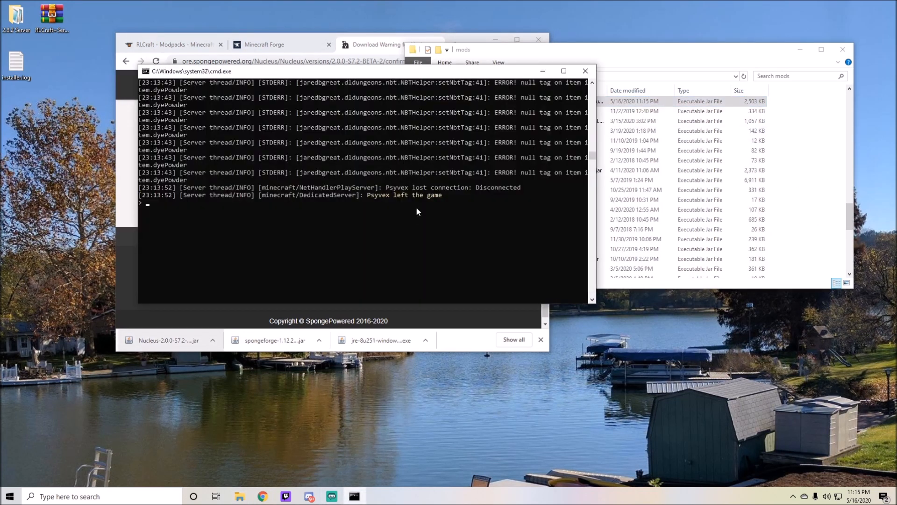
Restart the server via run.bat so Nucleus loads, then launch RLCraft from Twitch.
{"action": "type", "text": "sy"}
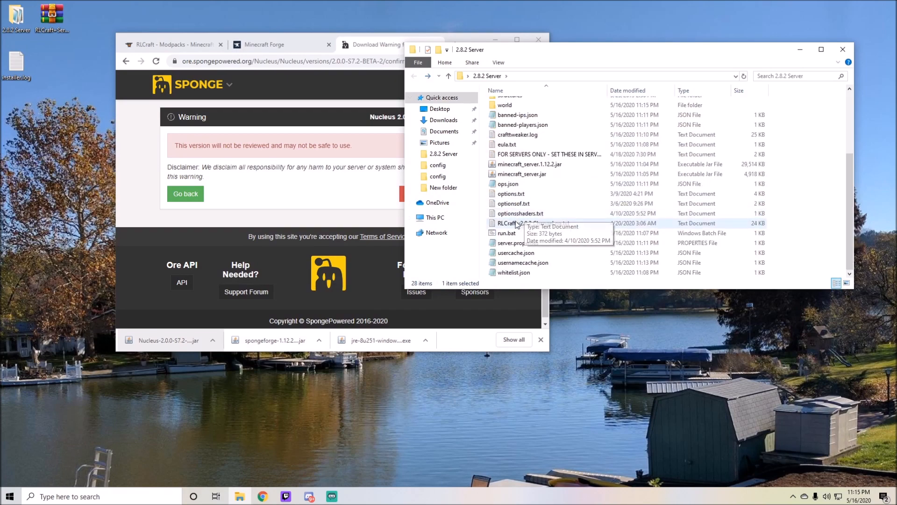
{"action": "double_click", "coordinate": [506, 232]}
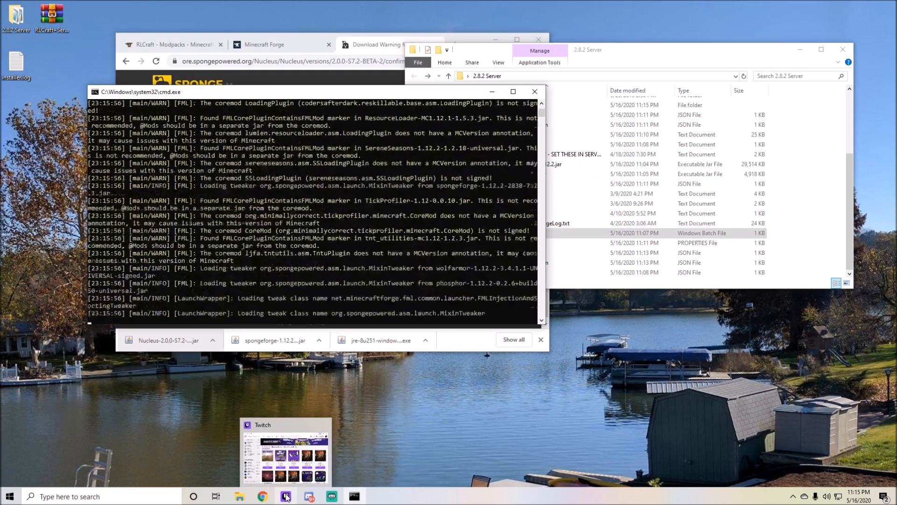
{"action": "left_click", "coordinate": [286, 496]}
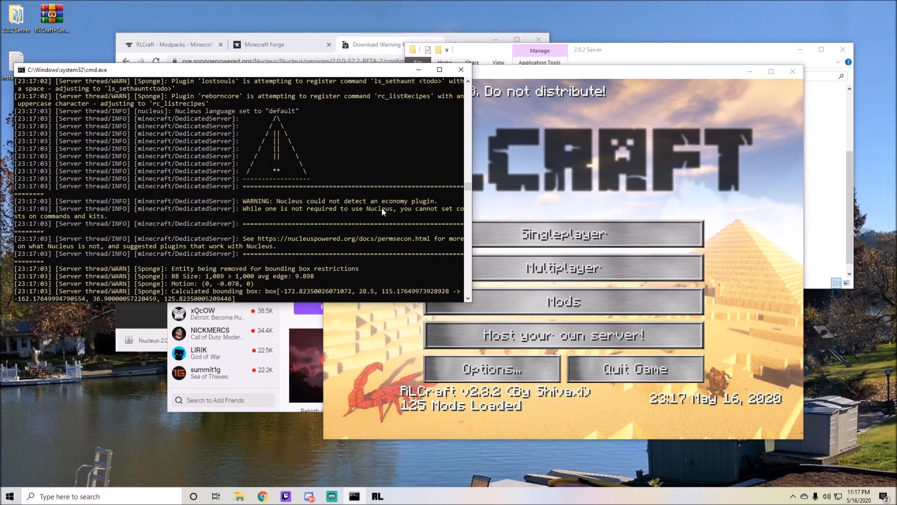
Join the local tutorial server from Multiplayer as Psyvex and pause the game.
{"action": "left_click", "coordinate": [563, 267]}
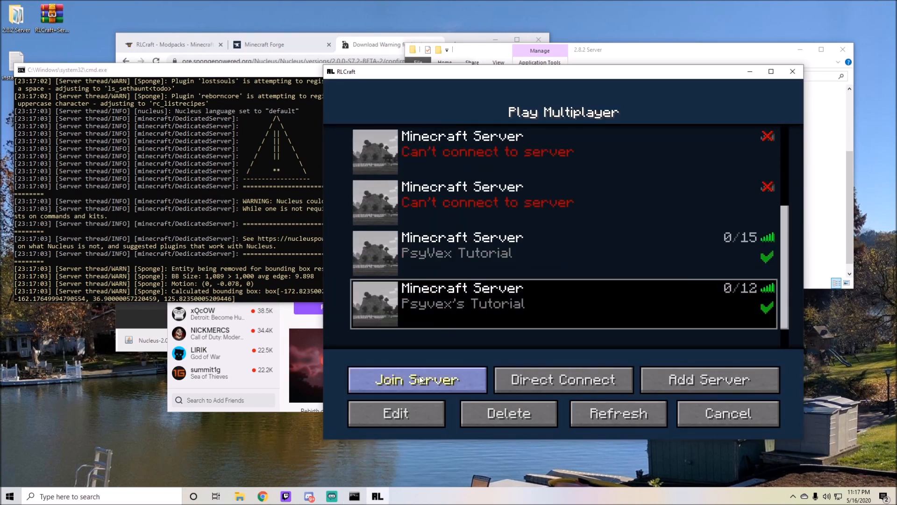
{"action": "left_click", "coordinate": [417, 380]}
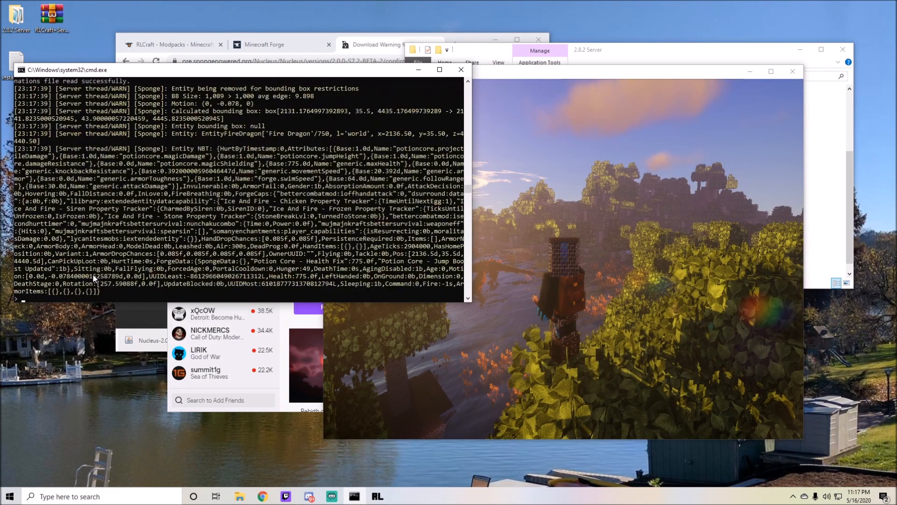
{"action": "key", "text": "Escape"}
{"action": "type", "text": "o"}
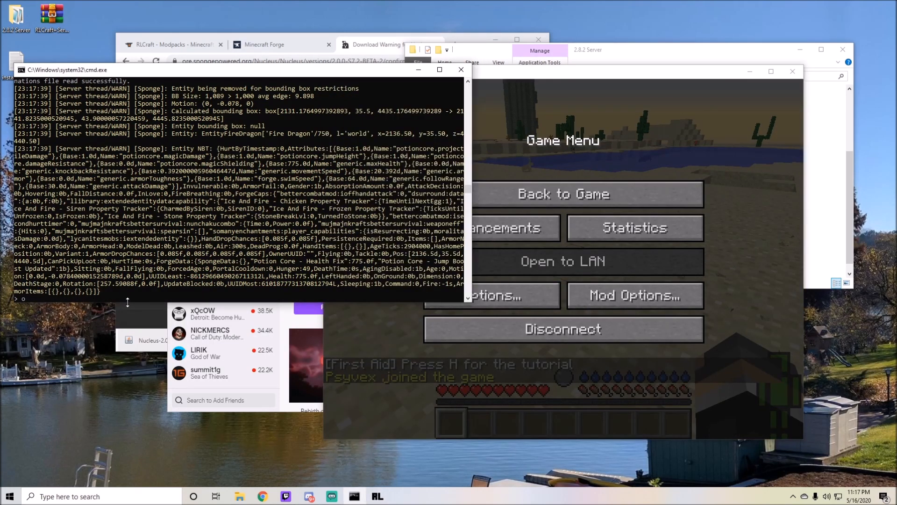
Run 'op Psyvex' in the server console and return to the game window.
{"action": "type", "text": "p Psyve"}
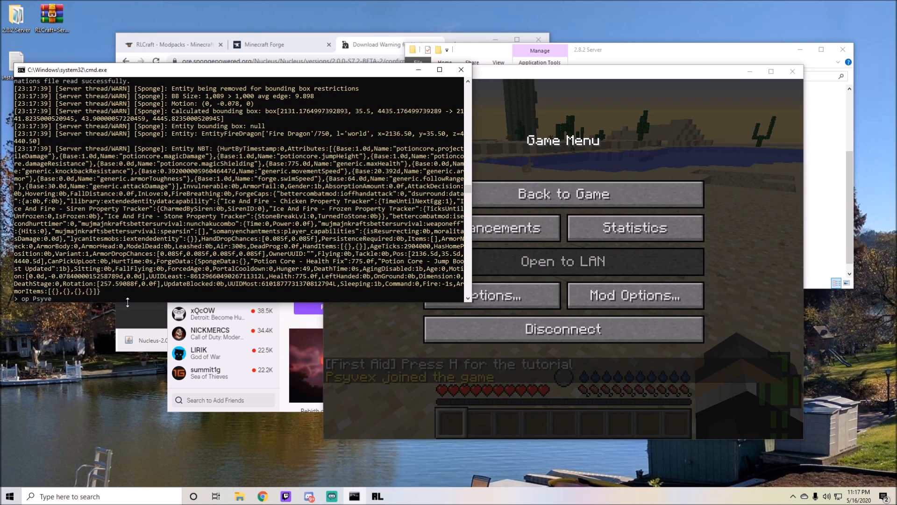
{"action": "left_click", "coordinate": [561, 194]}
{"action": "type", "text": "/"}
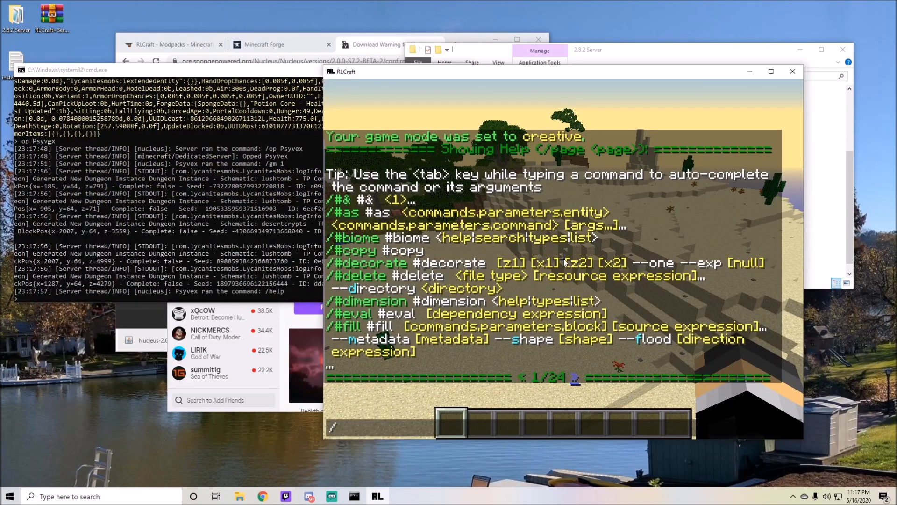
Run /help and /broadcast hello in chat, disconnect, and refresh the server list.
{"action": "type", "text": "help"}
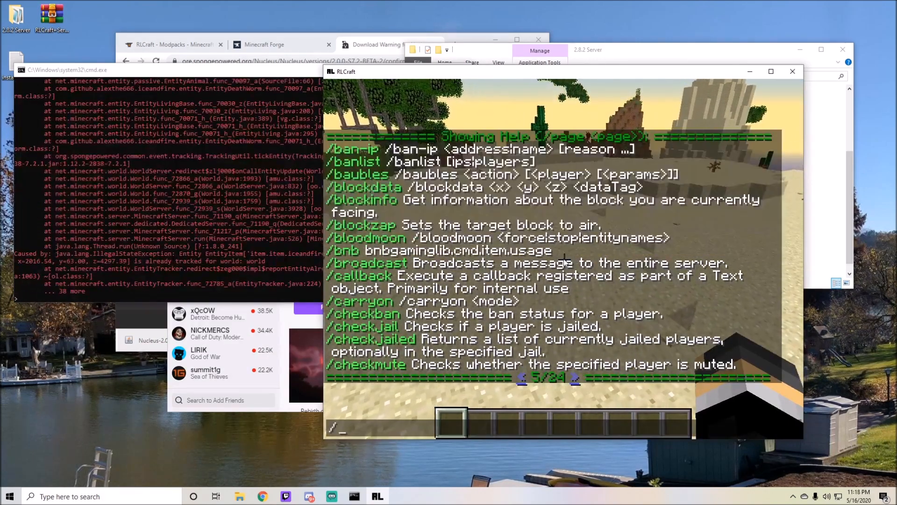
{"action": "type", "text": "broad"}
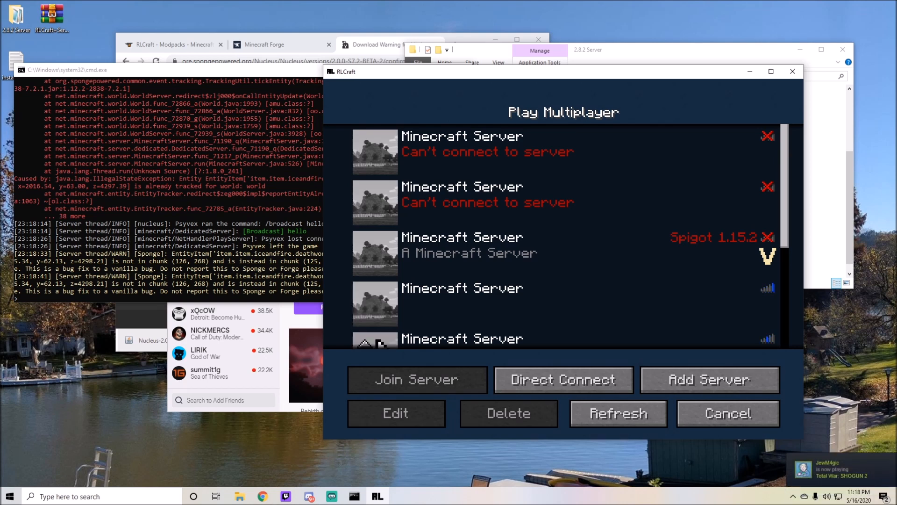
{"action": "left_click", "coordinate": [618, 413]}
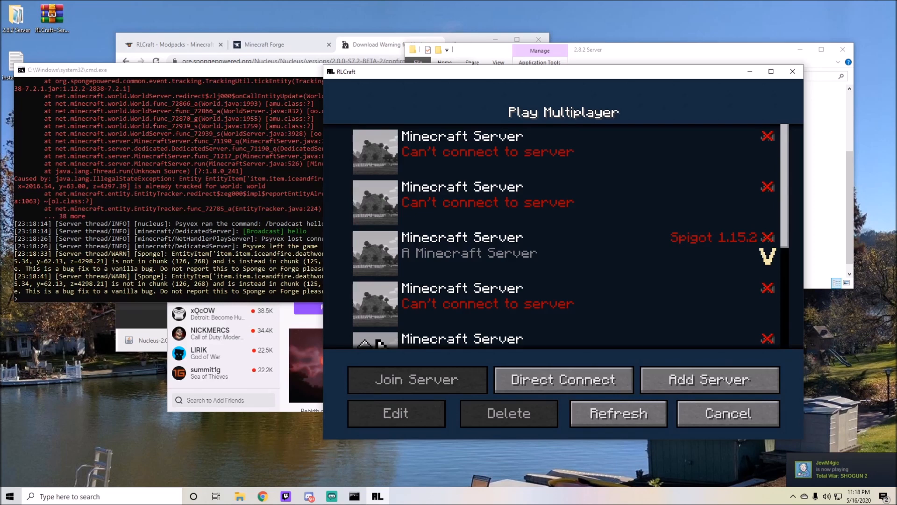